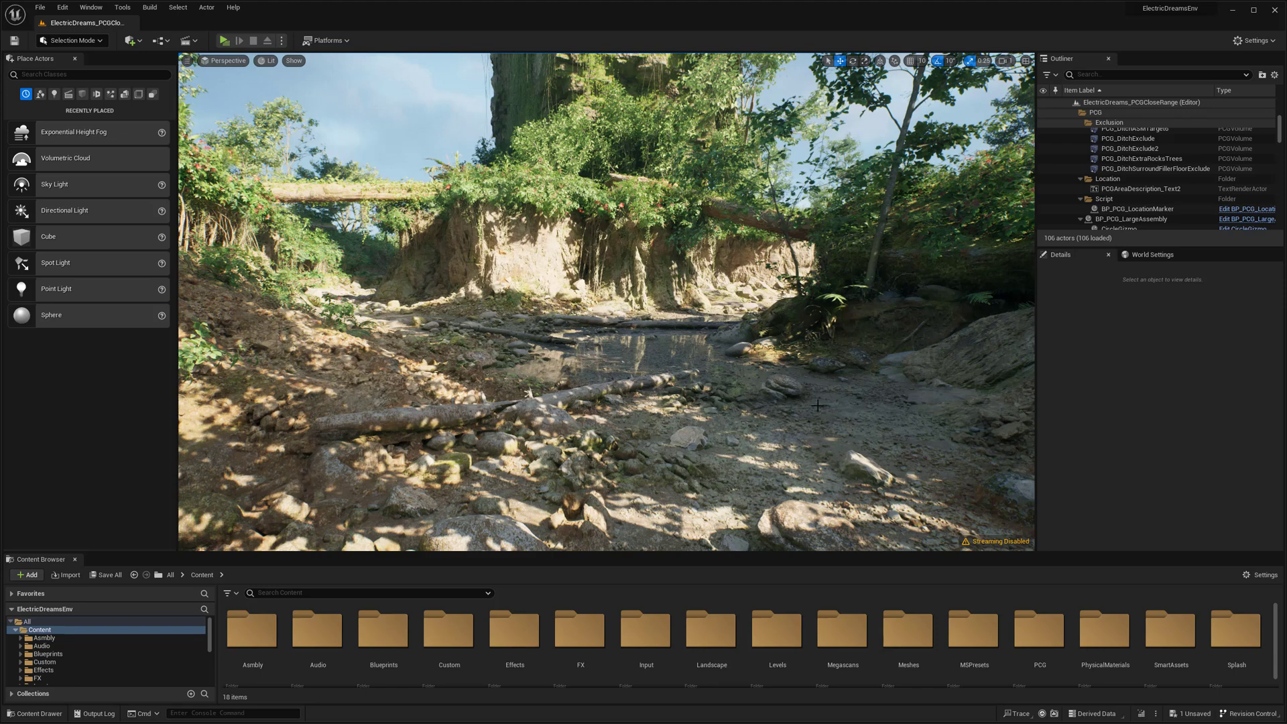
{"action": "mouse_move", "coordinate": [722, 425]}
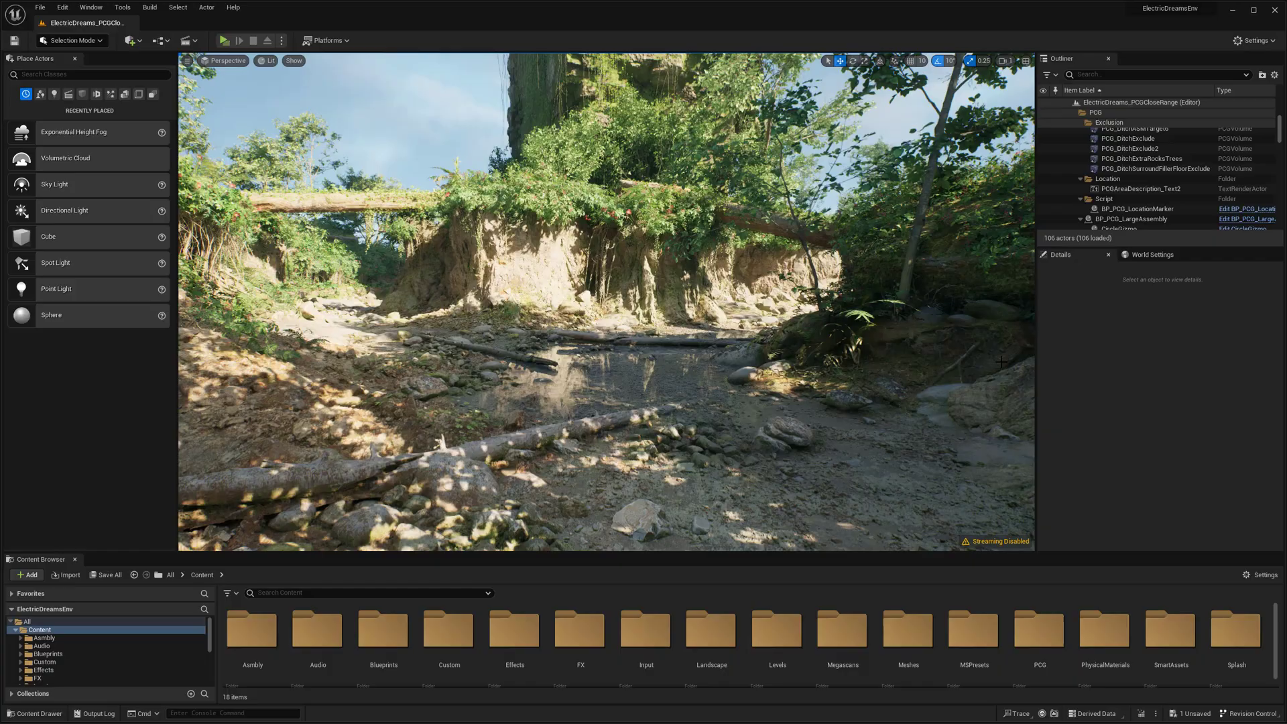
{"action": "mouse_move", "coordinate": [28, 575]}
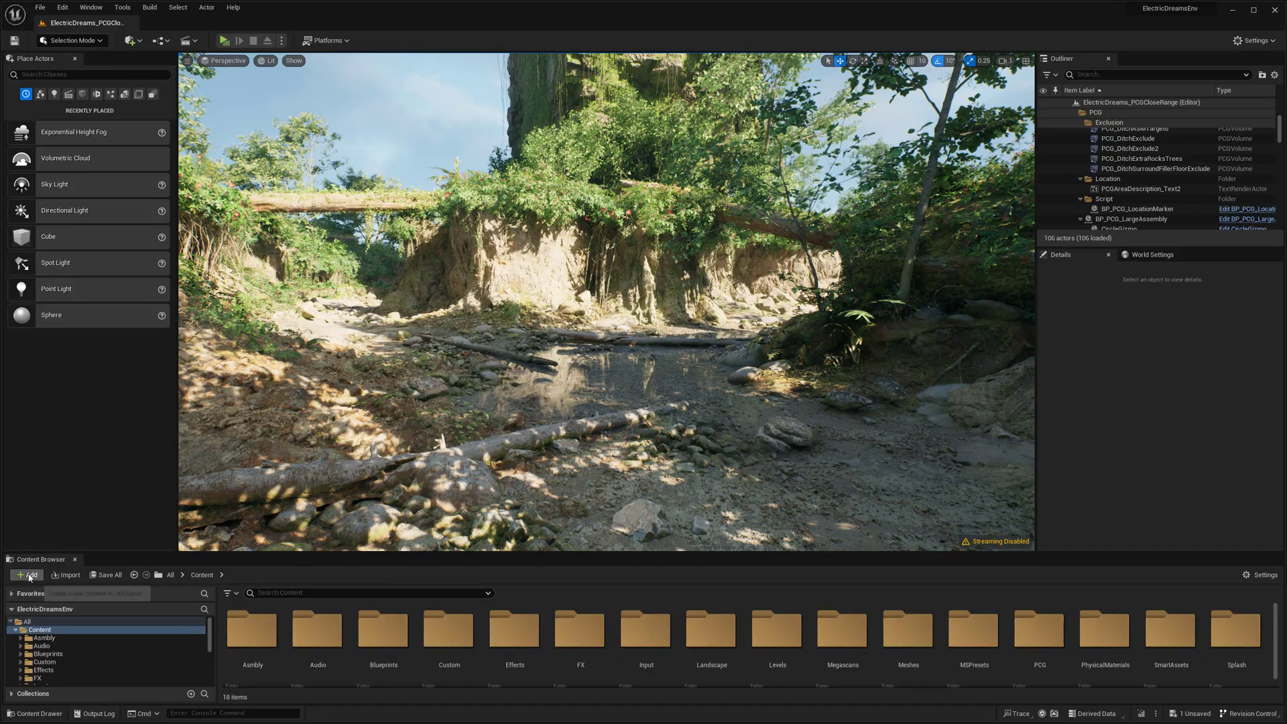
Bring up the Add Feature or Content Pack catalogue from the Content Browser's Add menu
{"action": "left_click", "coordinate": [26, 576]}
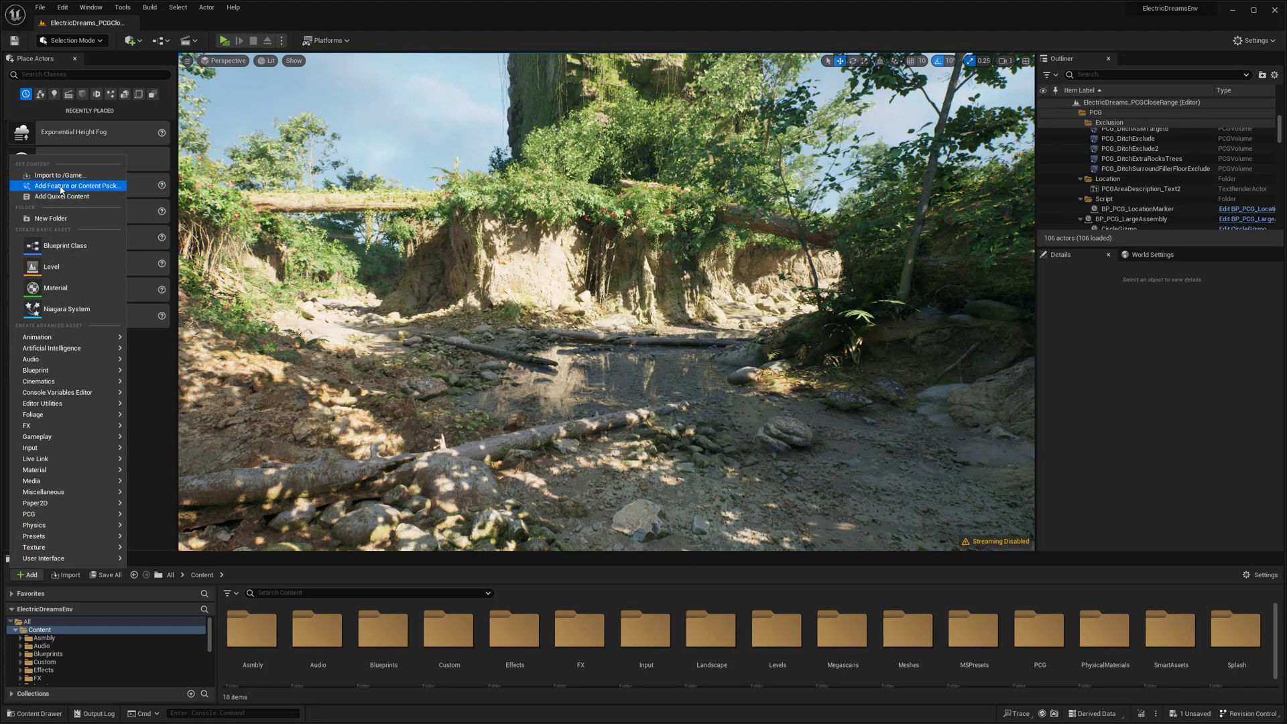
{"action": "mouse_move", "coordinate": [79, 185]}
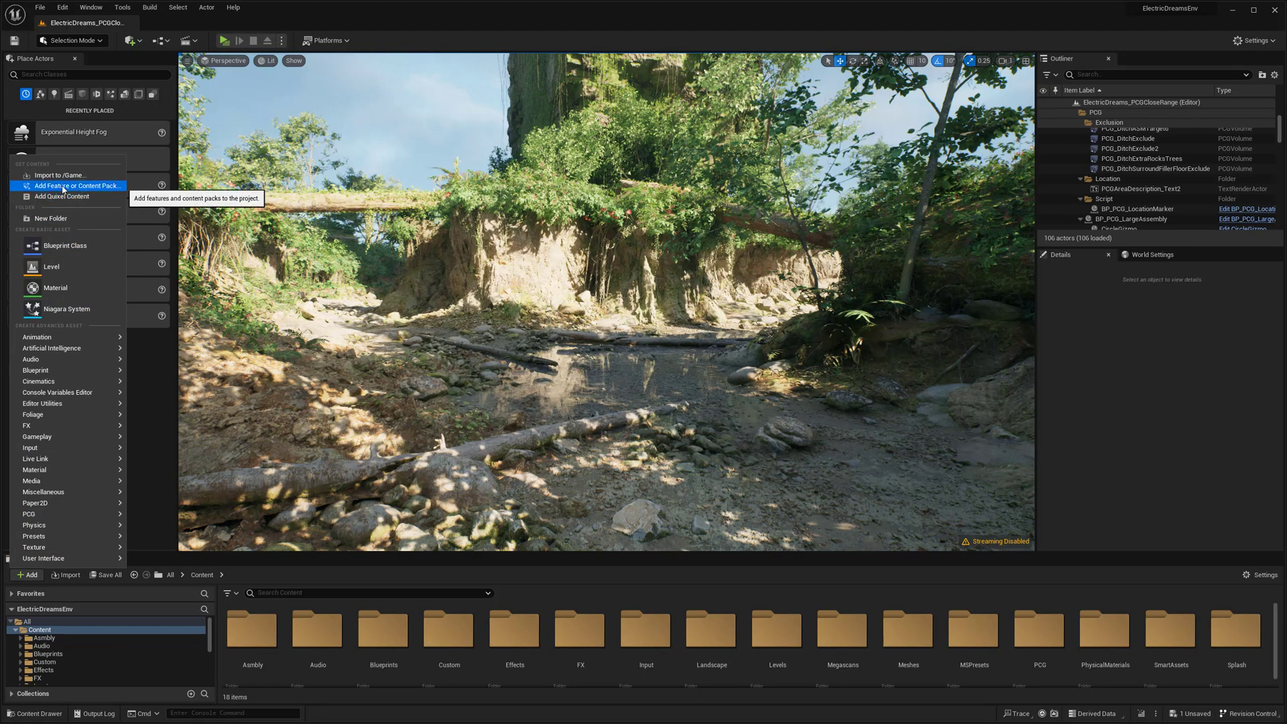
{"action": "left_click", "coordinate": [77, 185]}
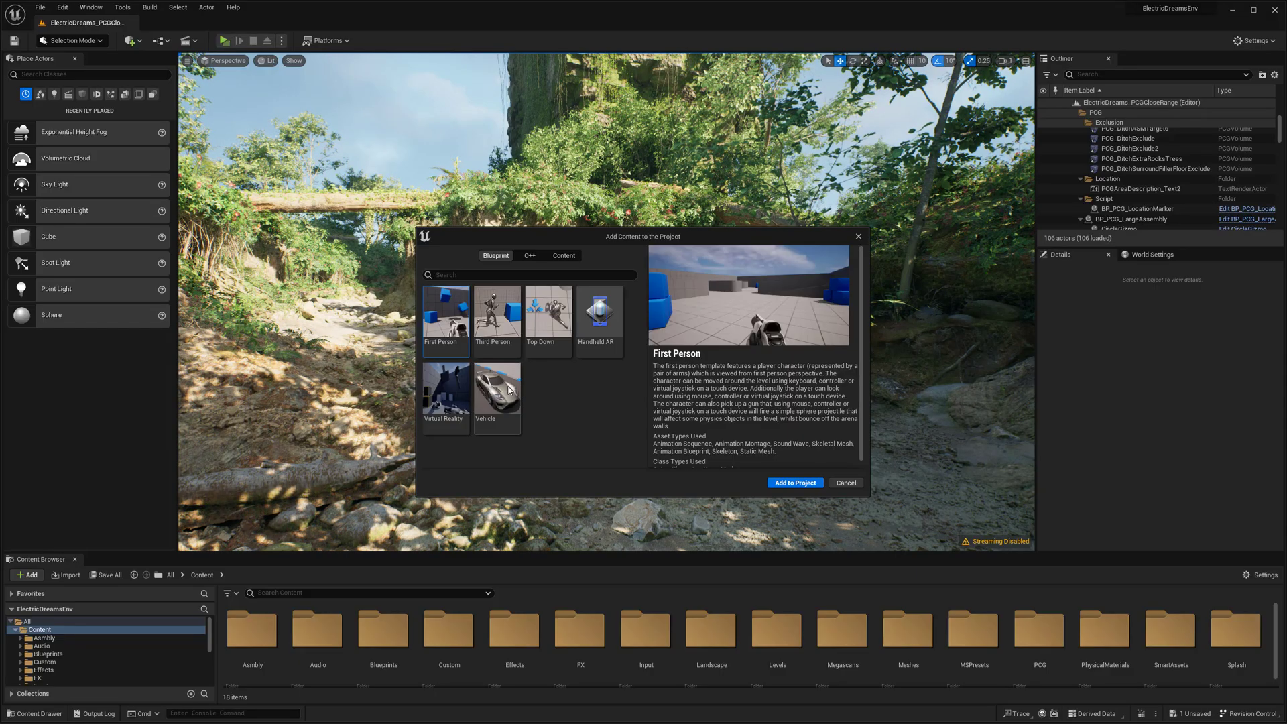
Add the Vehicle blueprint template to the project and dismiss the catalogue
{"action": "left_click", "coordinate": [496, 397]}
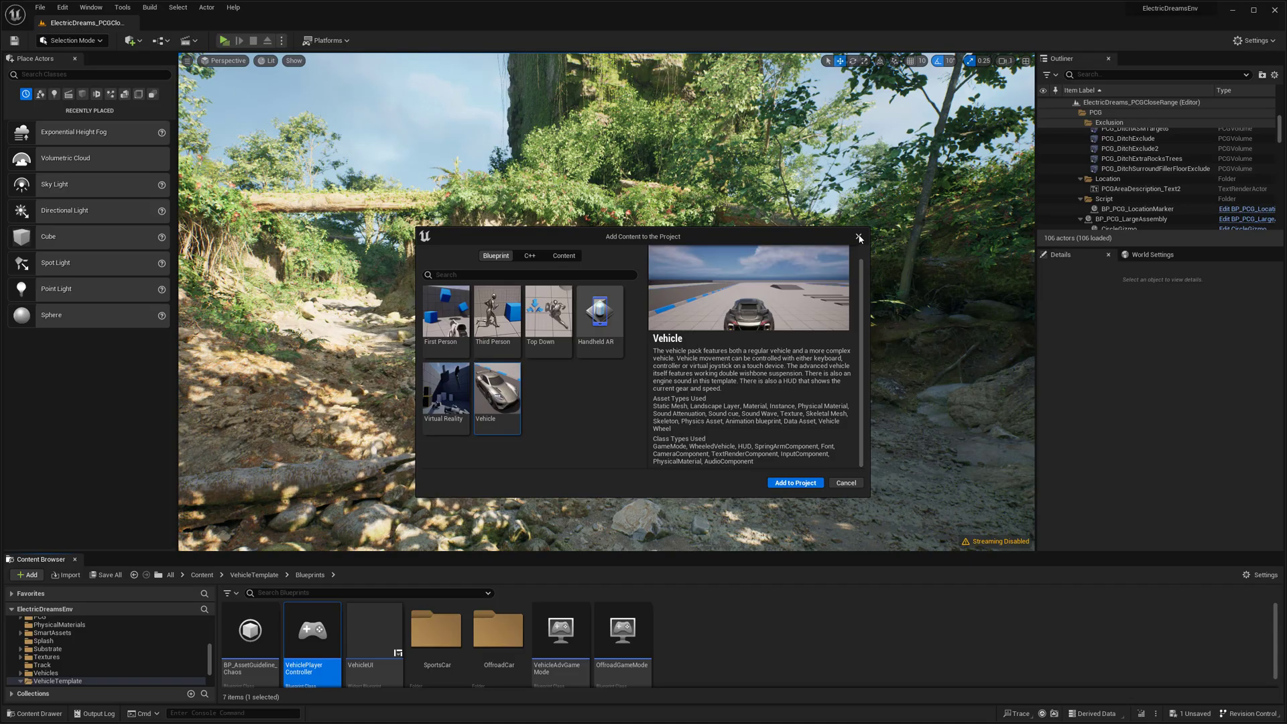
{"action": "left_click", "coordinate": [858, 238]}
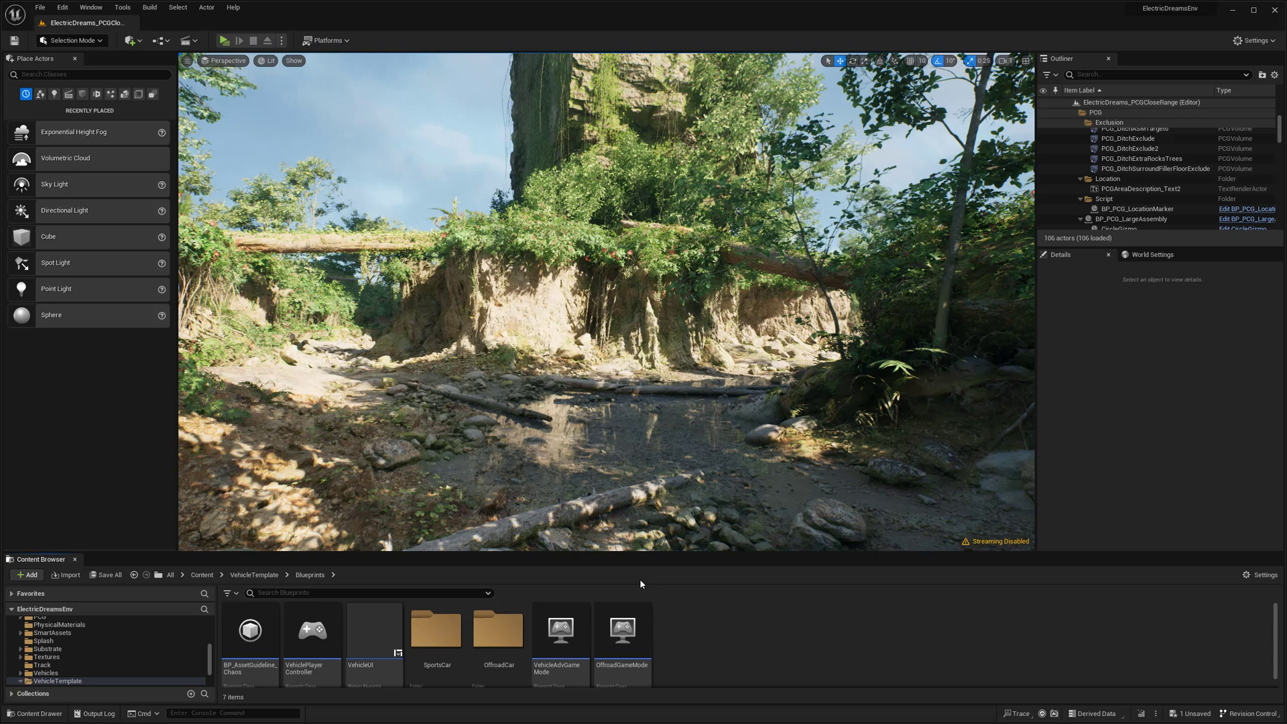
Browse VehicleTemplate > Blueprints into OffroadCar, then over to the SportsCar folder
{"action": "left_click", "coordinate": [497, 630]}
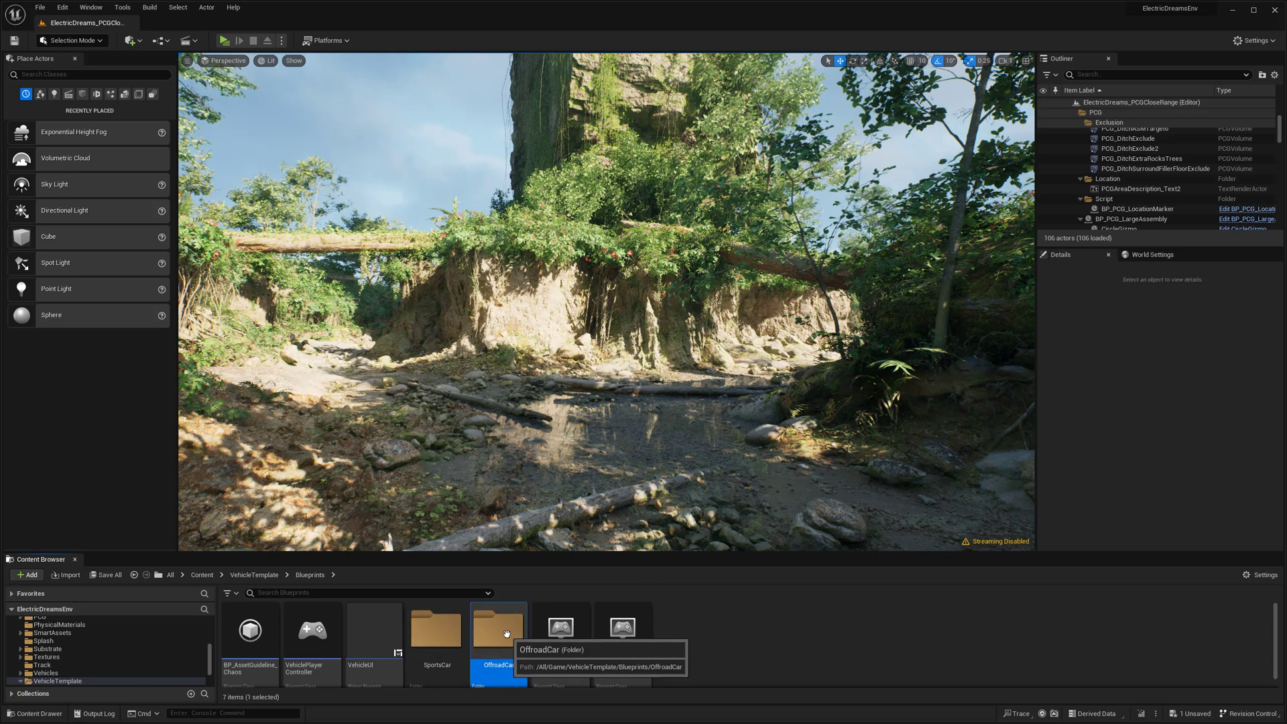
{"action": "double_click", "coordinate": [497, 630]}
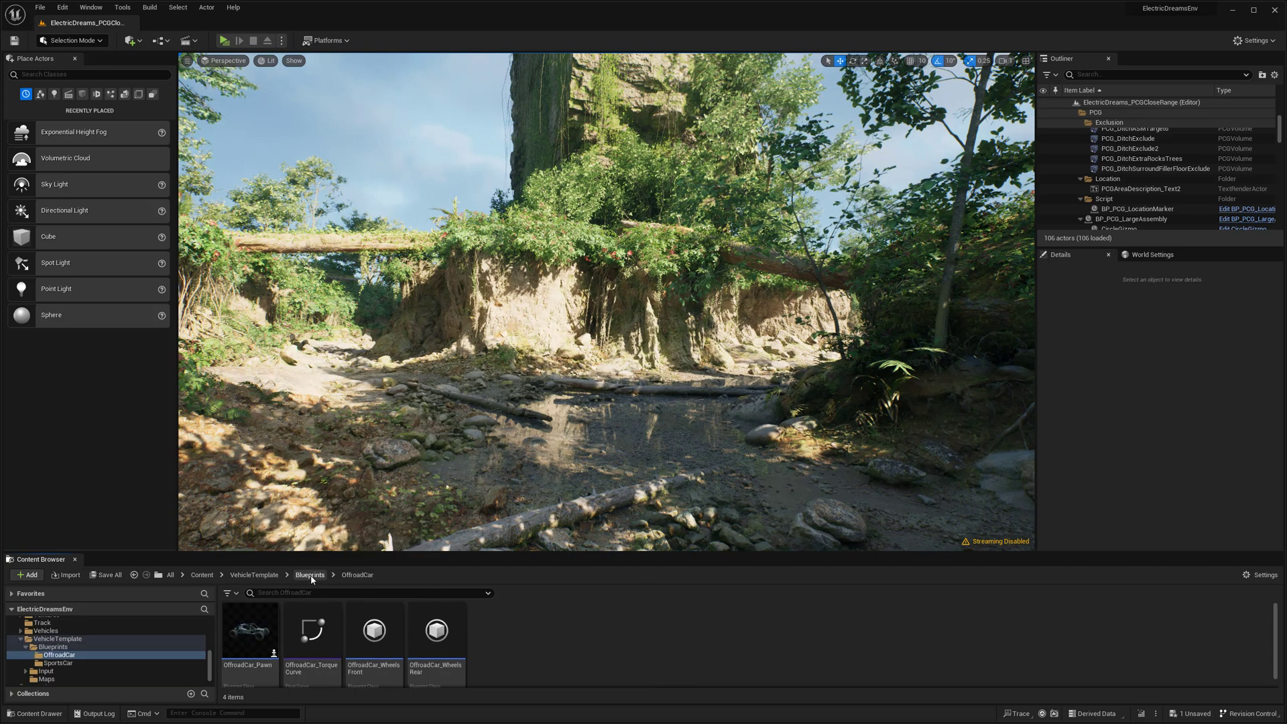
{"action": "left_click", "coordinate": [309, 575]}
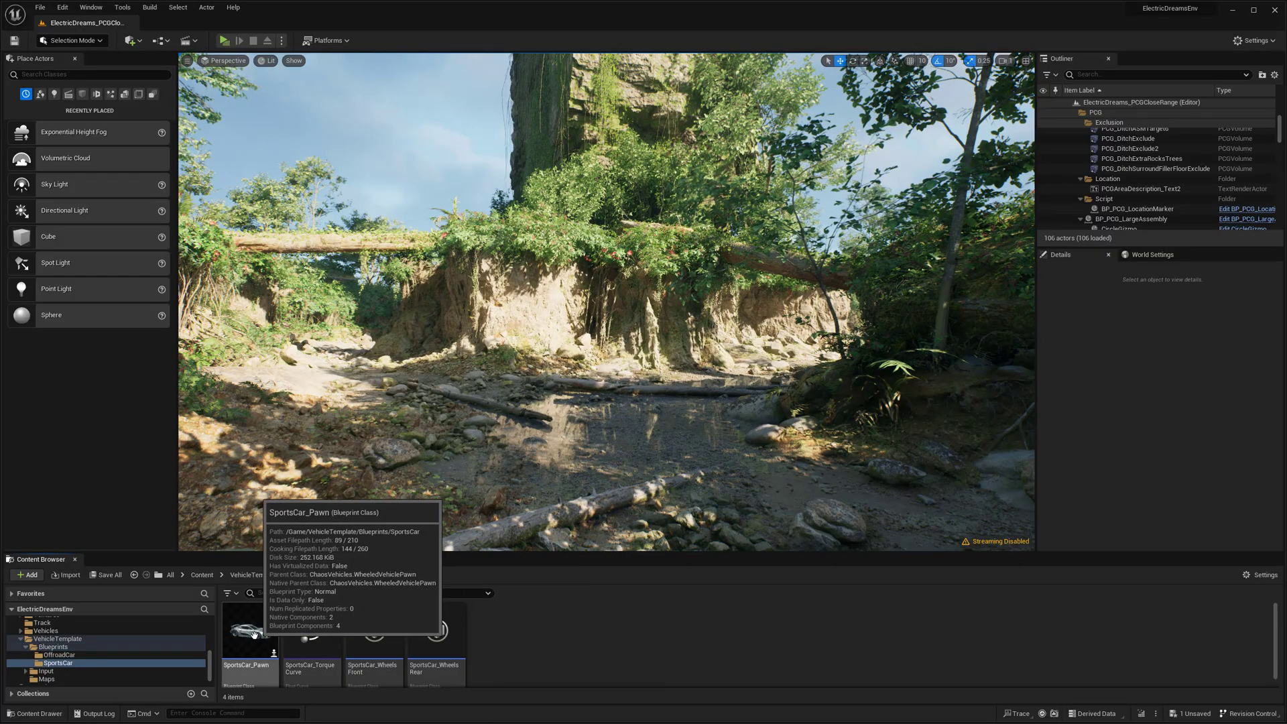
{"action": "mouse_move", "coordinate": [532, 274]}
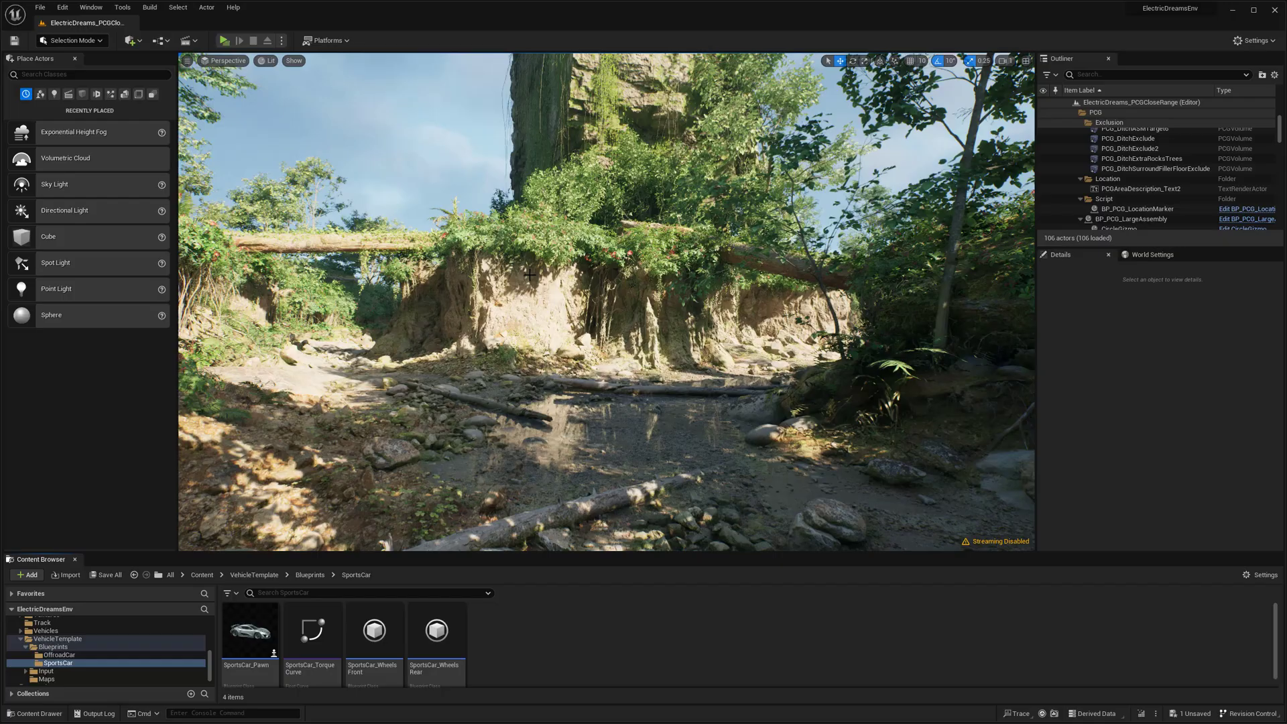
{"action": "mouse_move", "coordinate": [224, 39]}
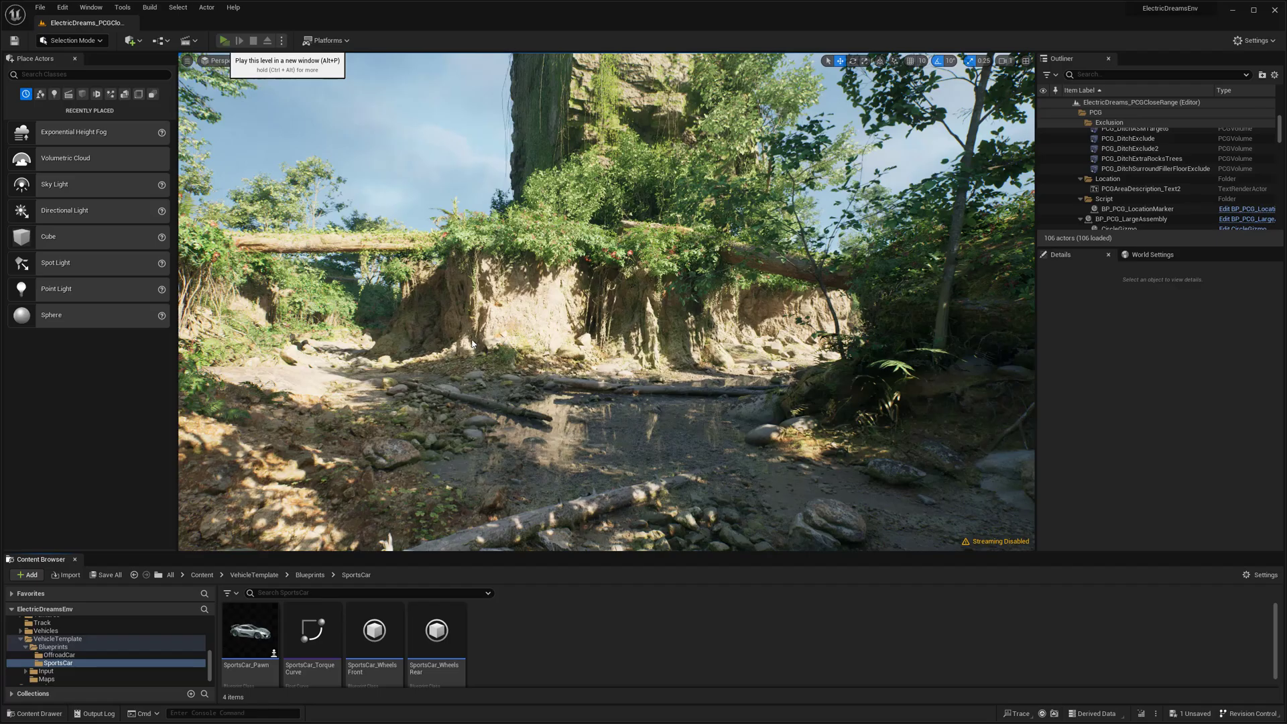
{"action": "left_click", "coordinate": [223, 40]}
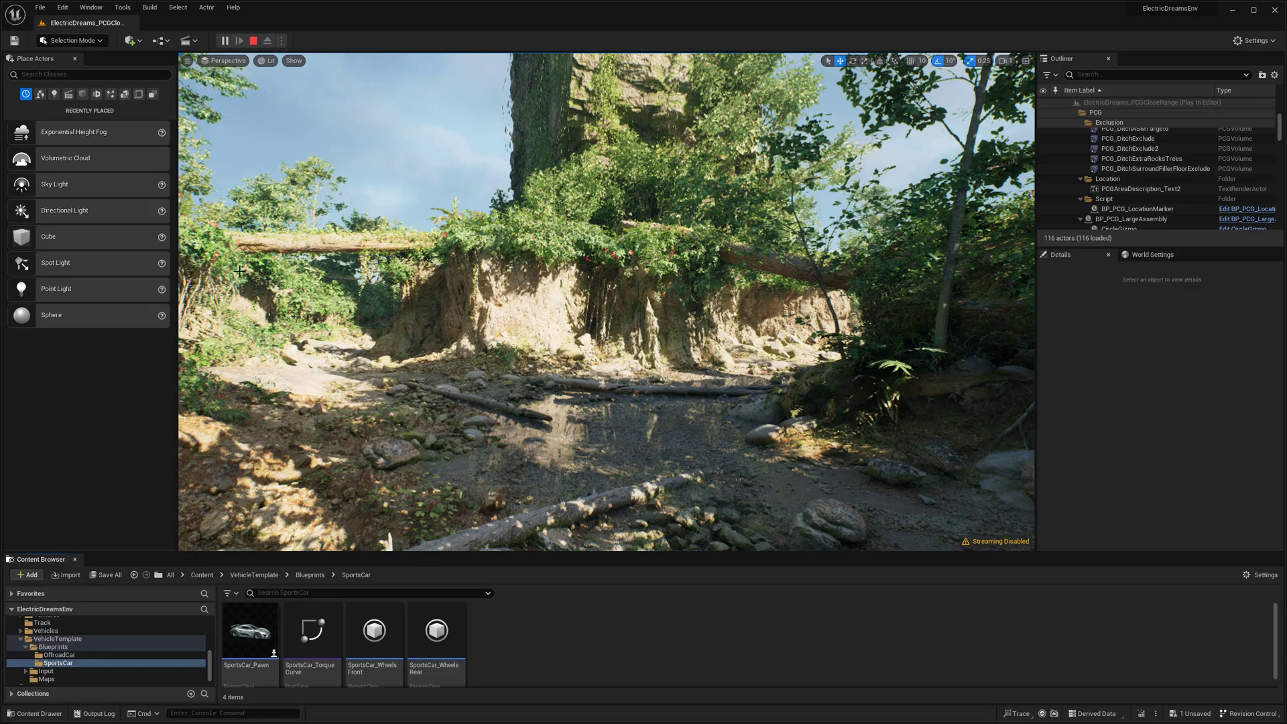
{"action": "left_click", "coordinate": [239, 40]}
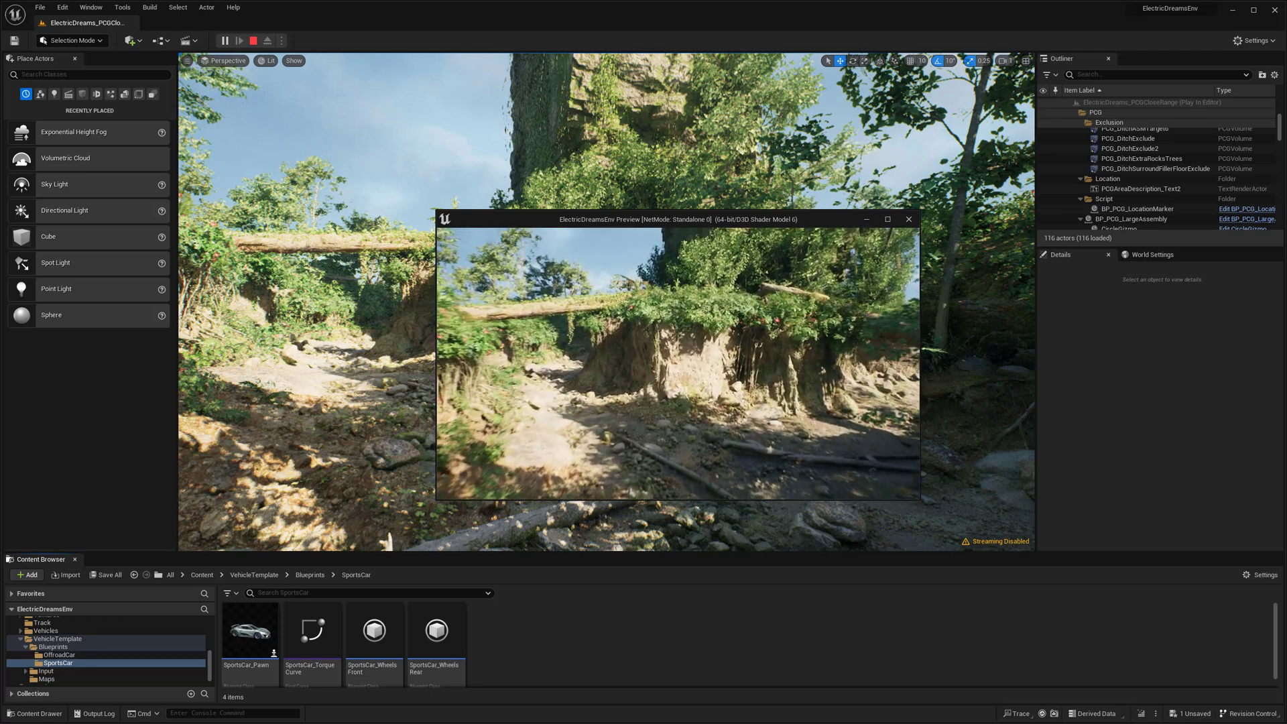
{"action": "left_click", "coordinate": [908, 219]}
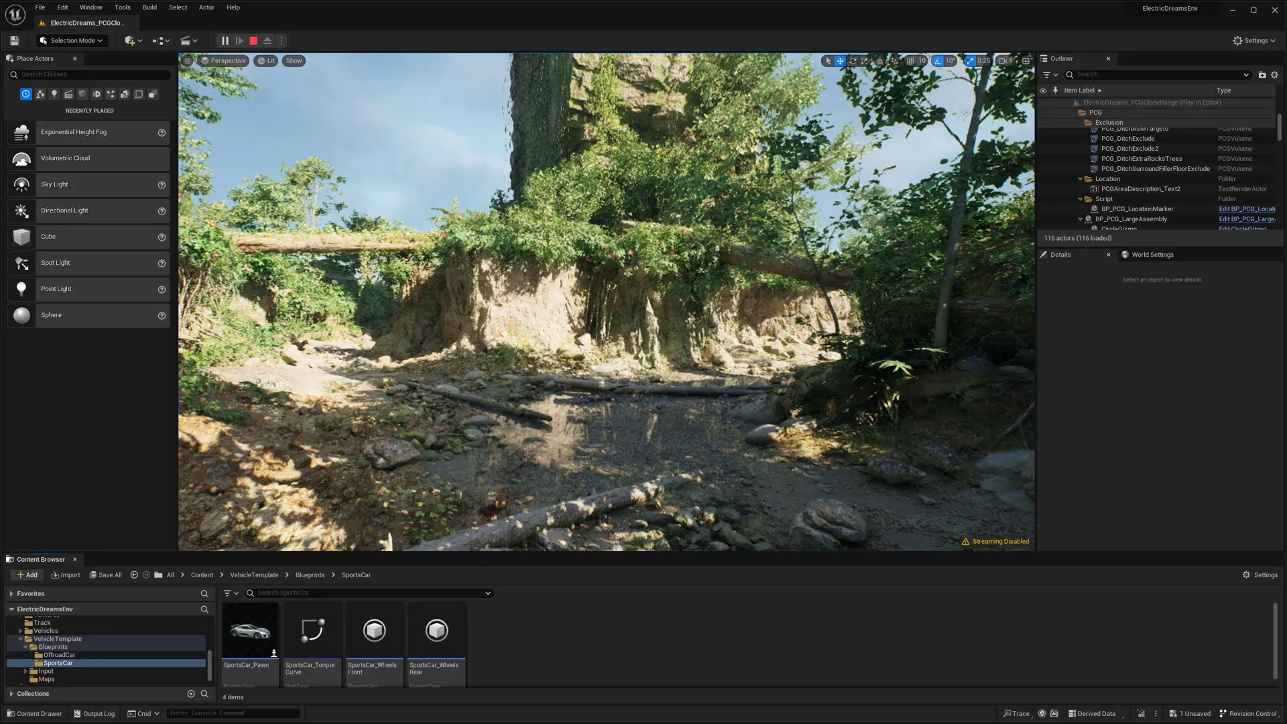
{"action": "left_click", "coordinate": [224, 40]}
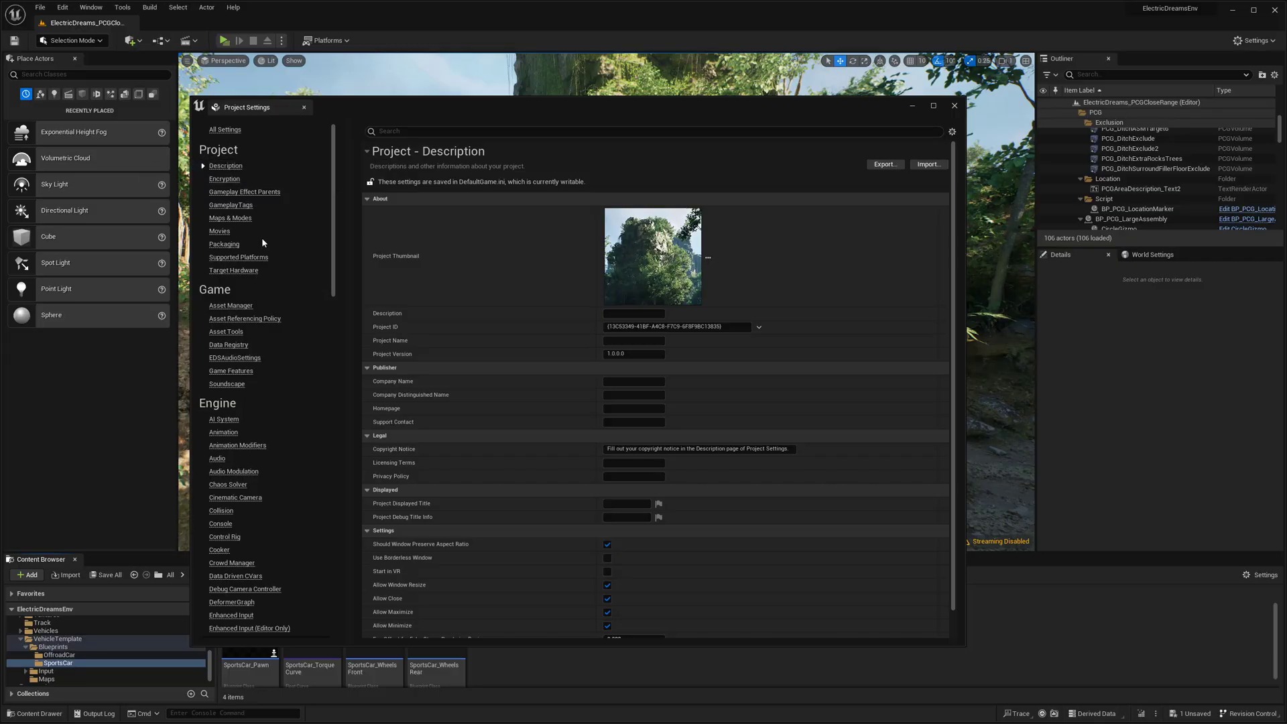
{"action": "mouse_move", "coordinate": [246, 192]}
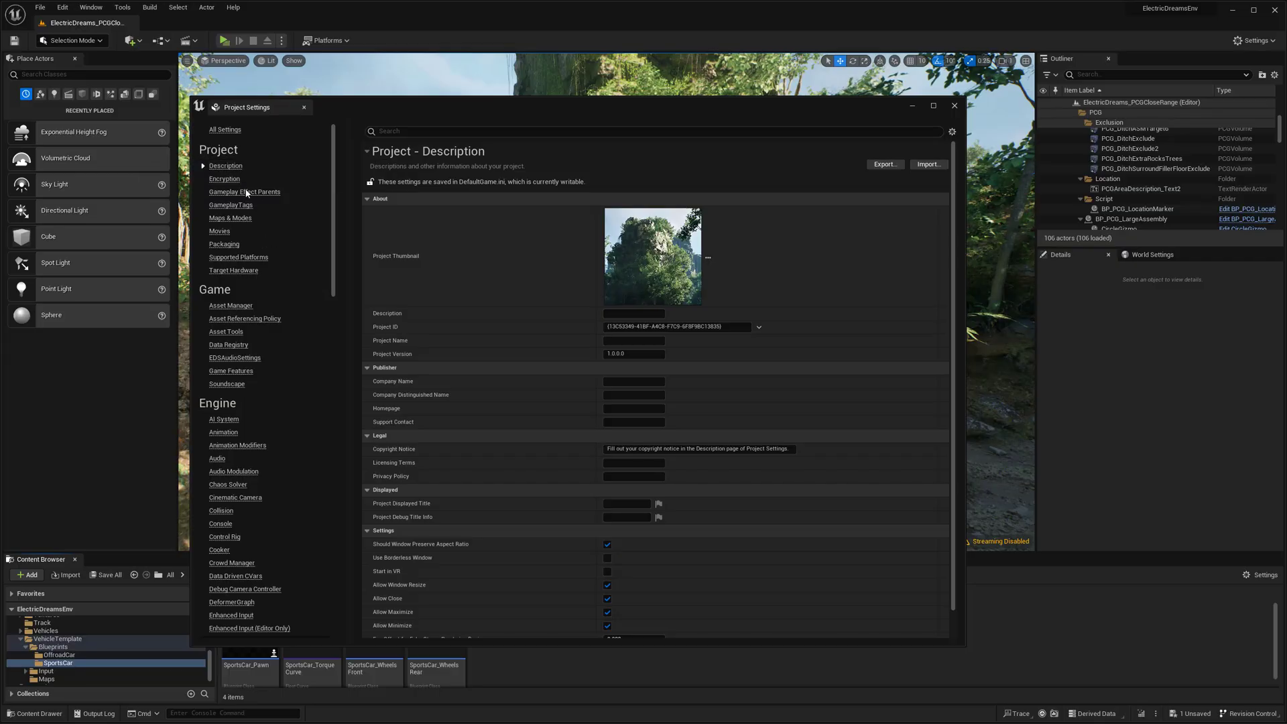
{"action": "mouse_move", "coordinate": [231, 217]}
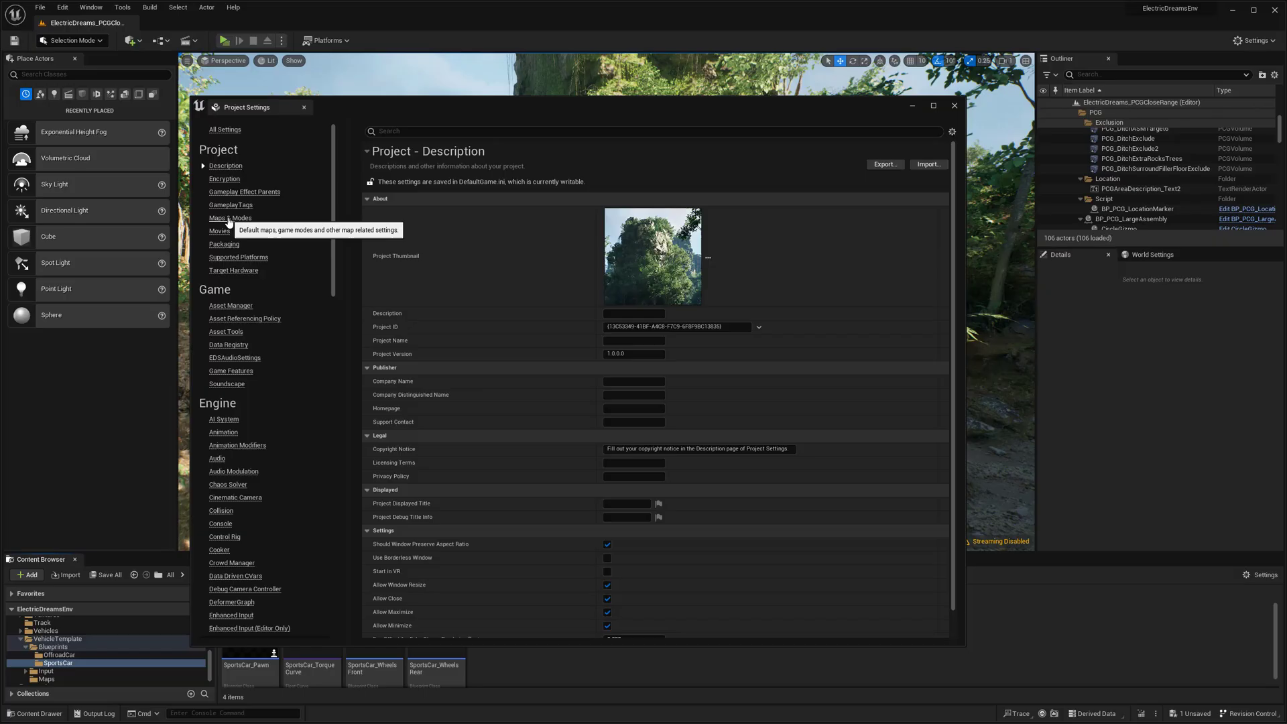
Show the Maps & Modes page of Project Settings
{"action": "left_click", "coordinate": [229, 217]}
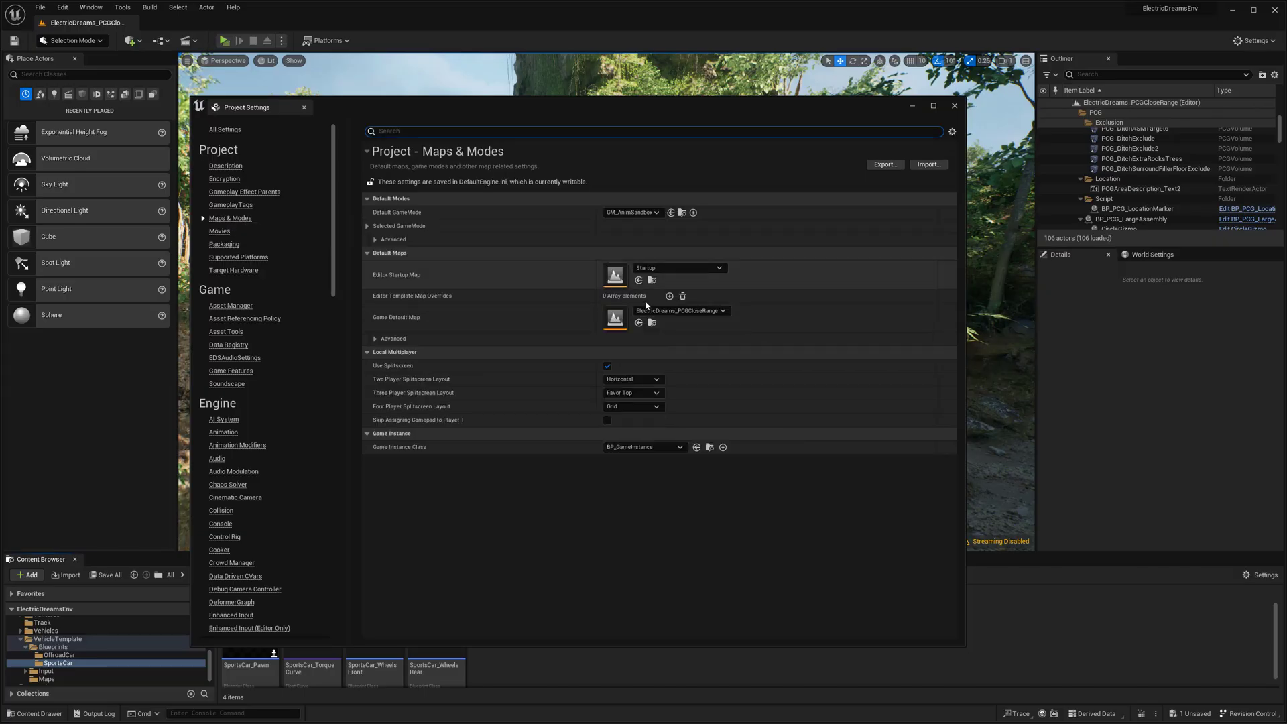
{"action": "mouse_move", "coordinate": [486, 204]}
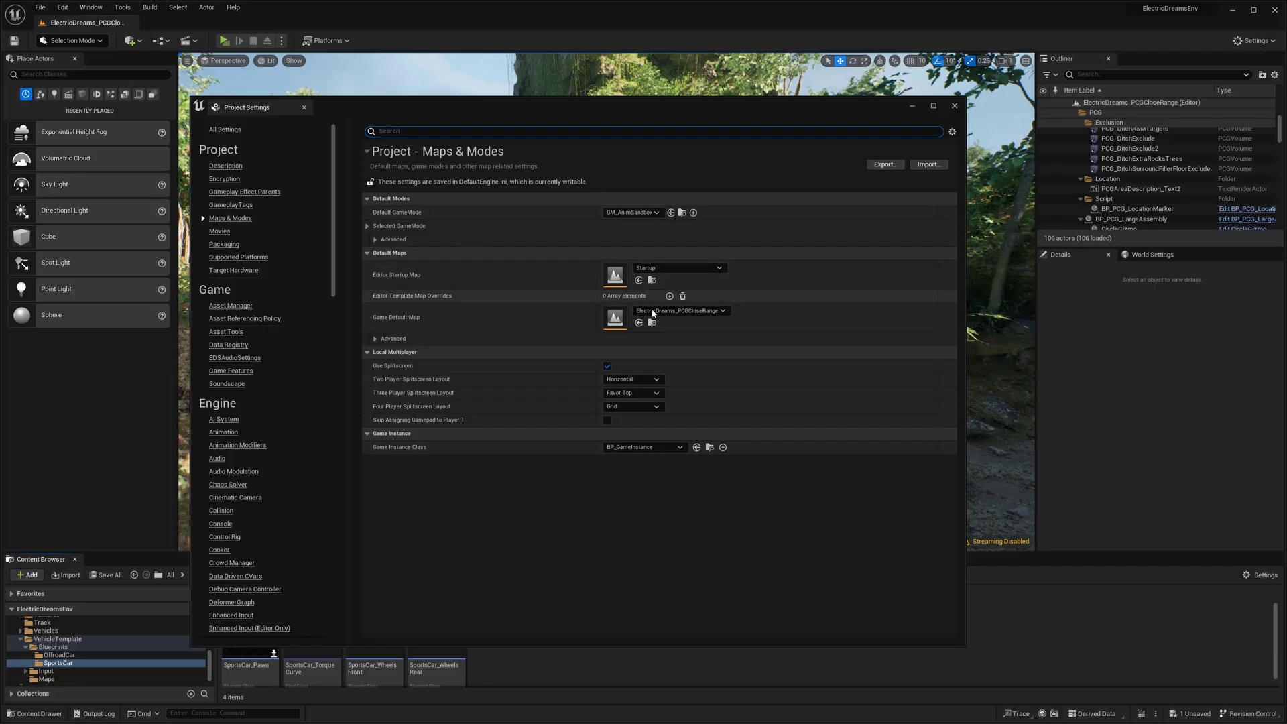
{"action": "mouse_move", "coordinate": [679, 310]}
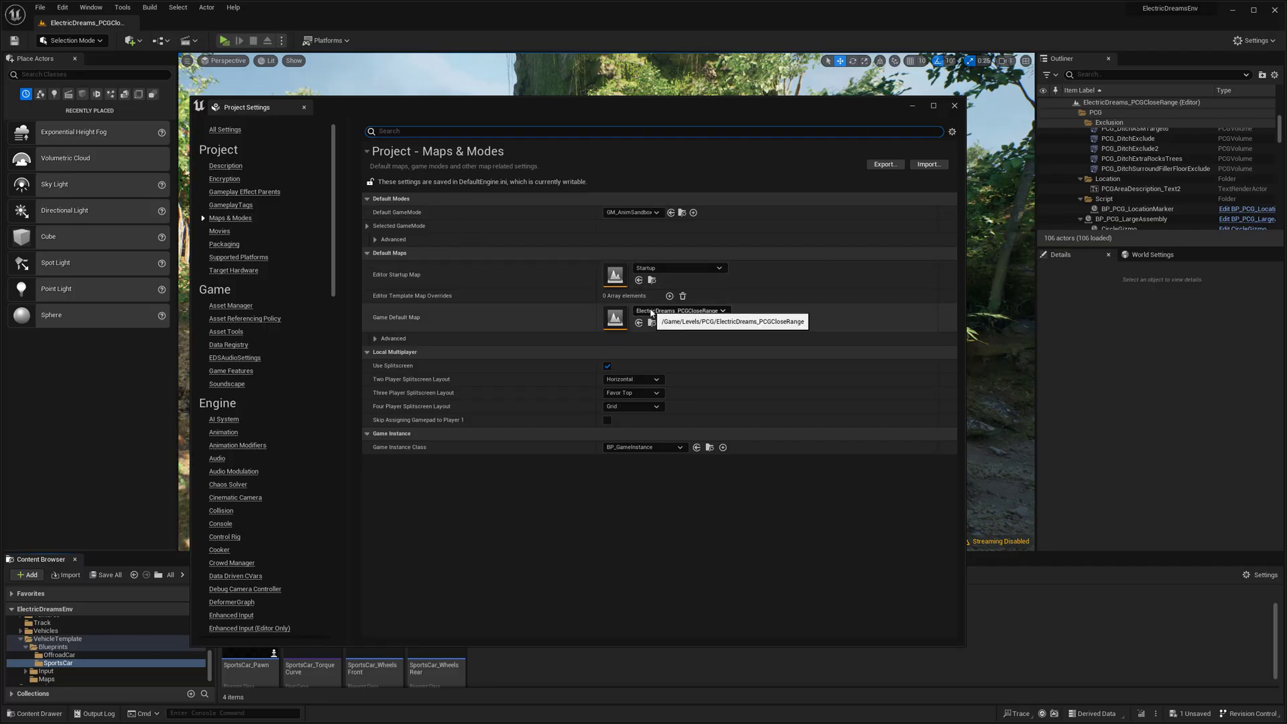
{"action": "mouse_move", "coordinate": [664, 268]}
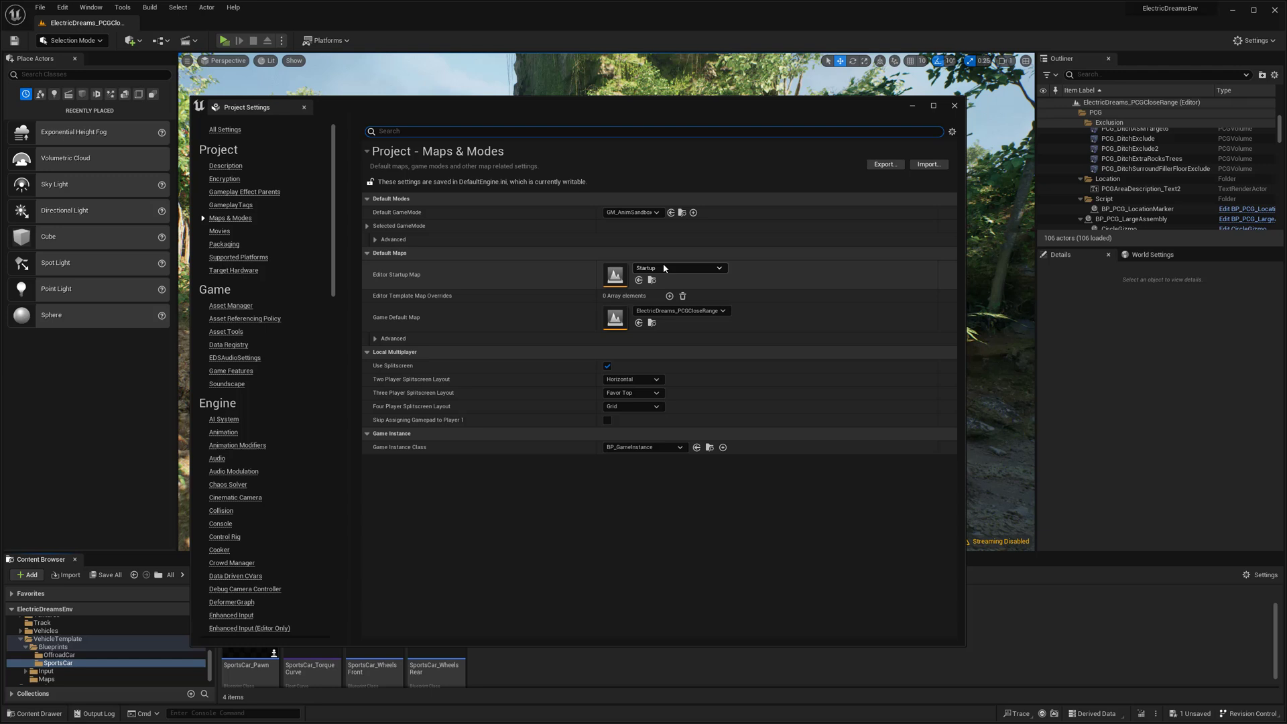
{"action": "mouse_move", "coordinate": [679, 267]}
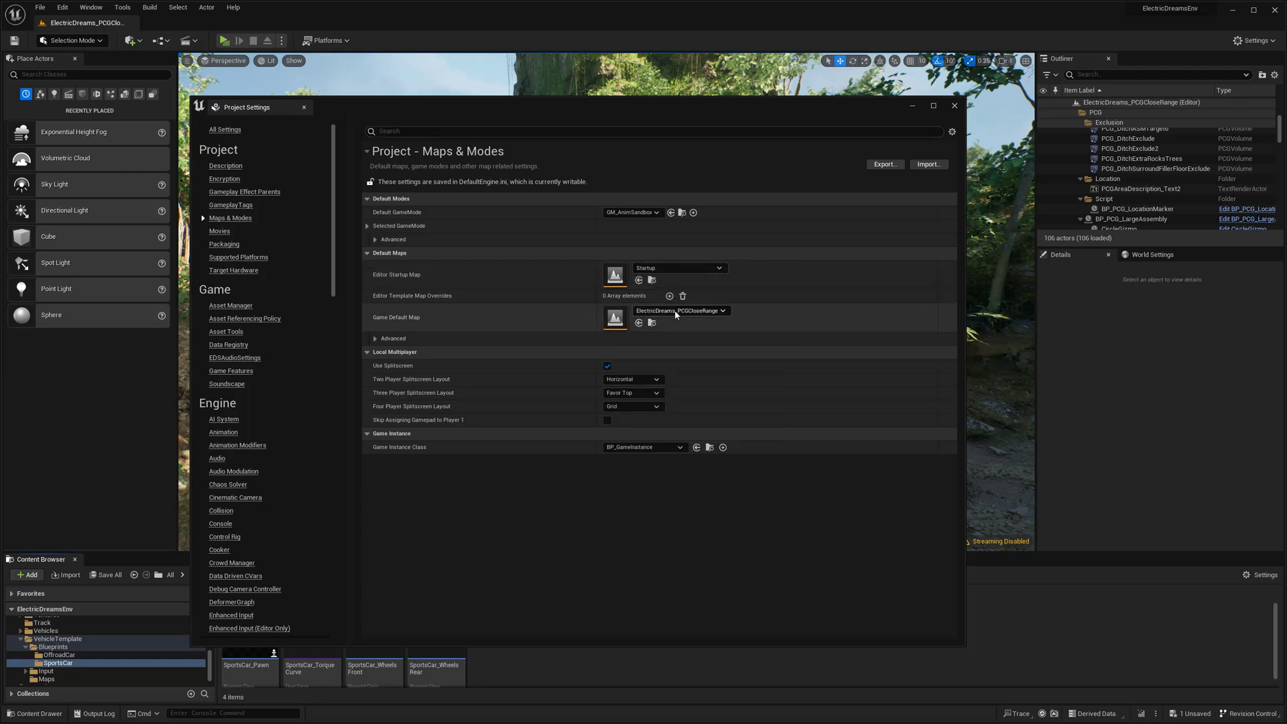
{"action": "mouse_move", "coordinate": [677, 309]}
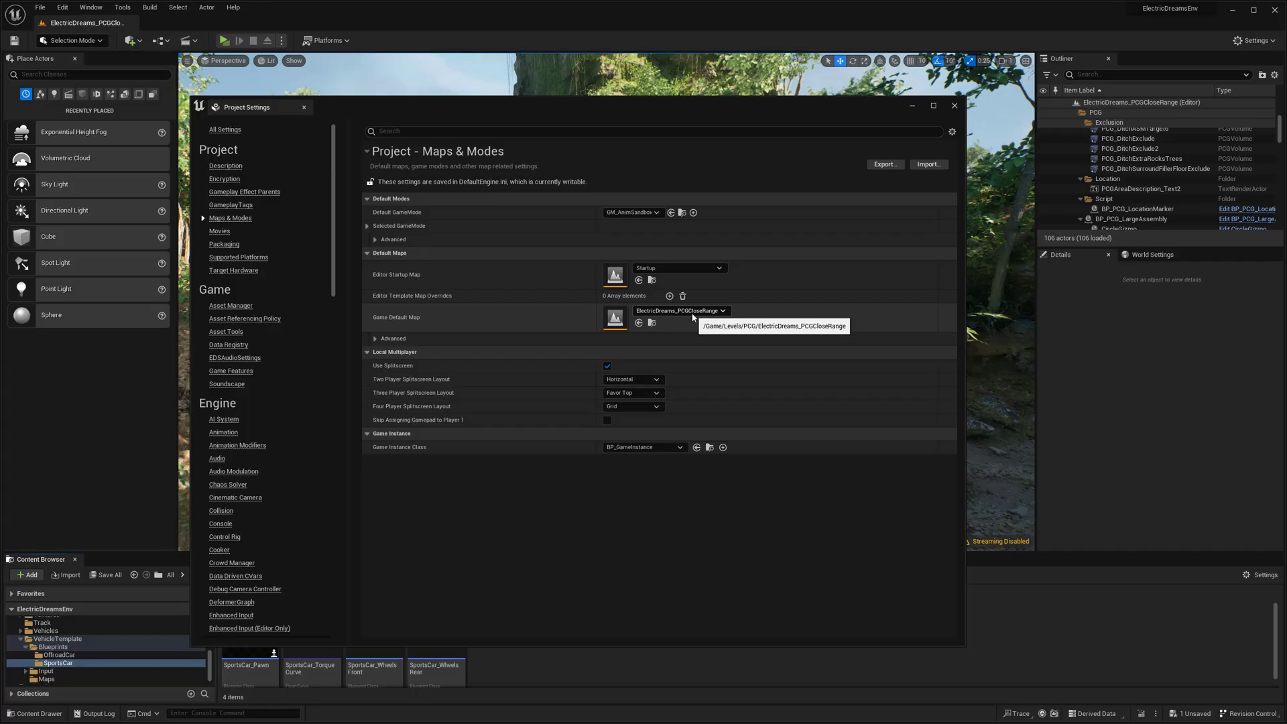
{"action": "mouse_move", "coordinate": [642, 347]}
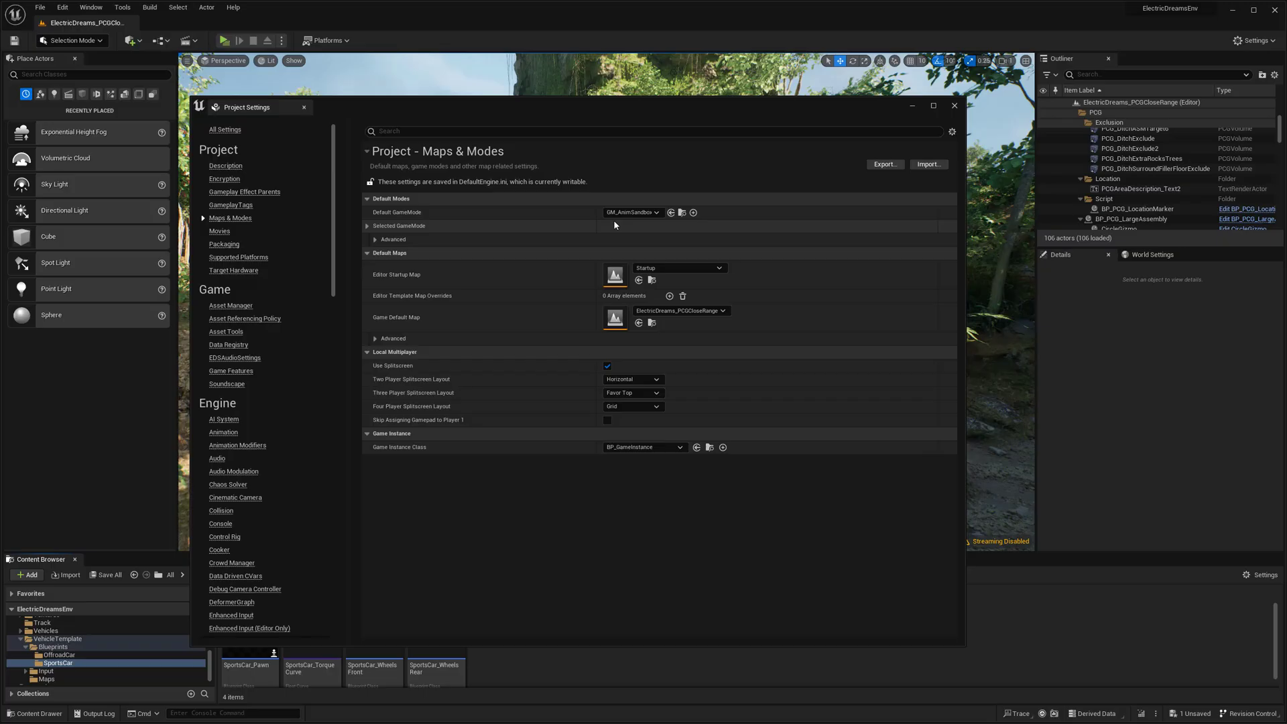
{"action": "mouse_move", "coordinate": [632, 212]}
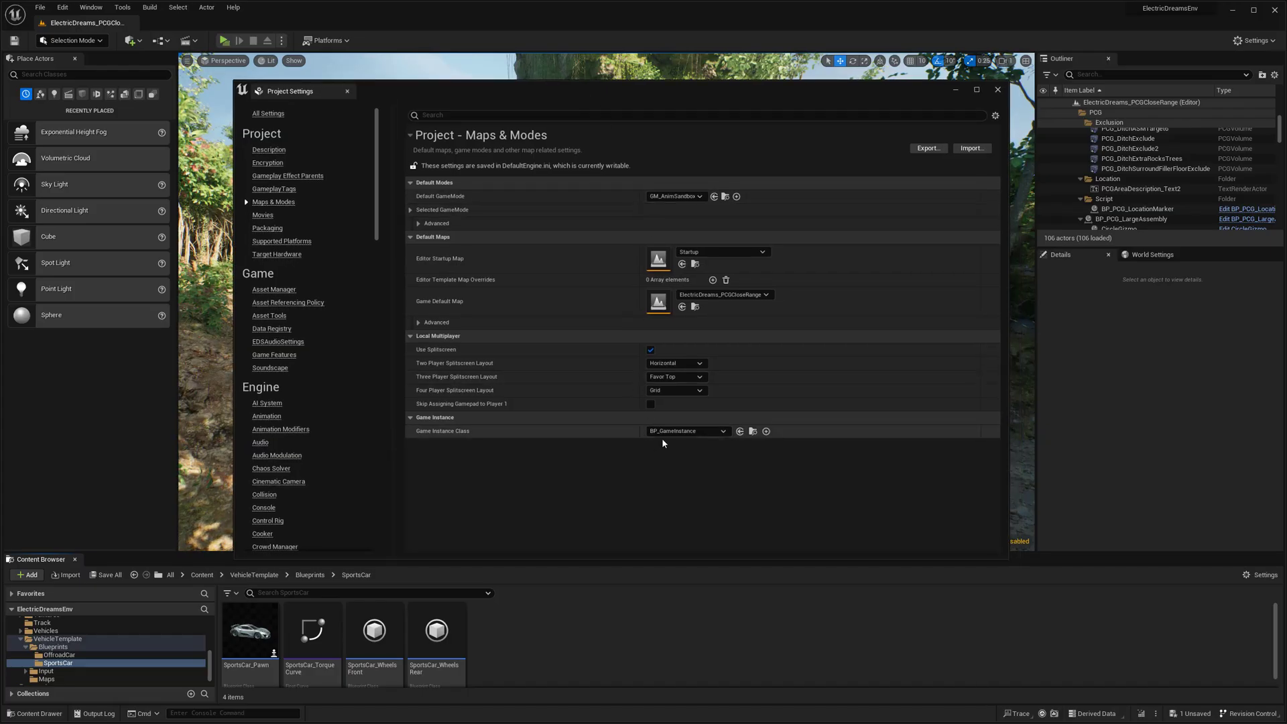
{"action": "mouse_move", "coordinate": [468, 558]}
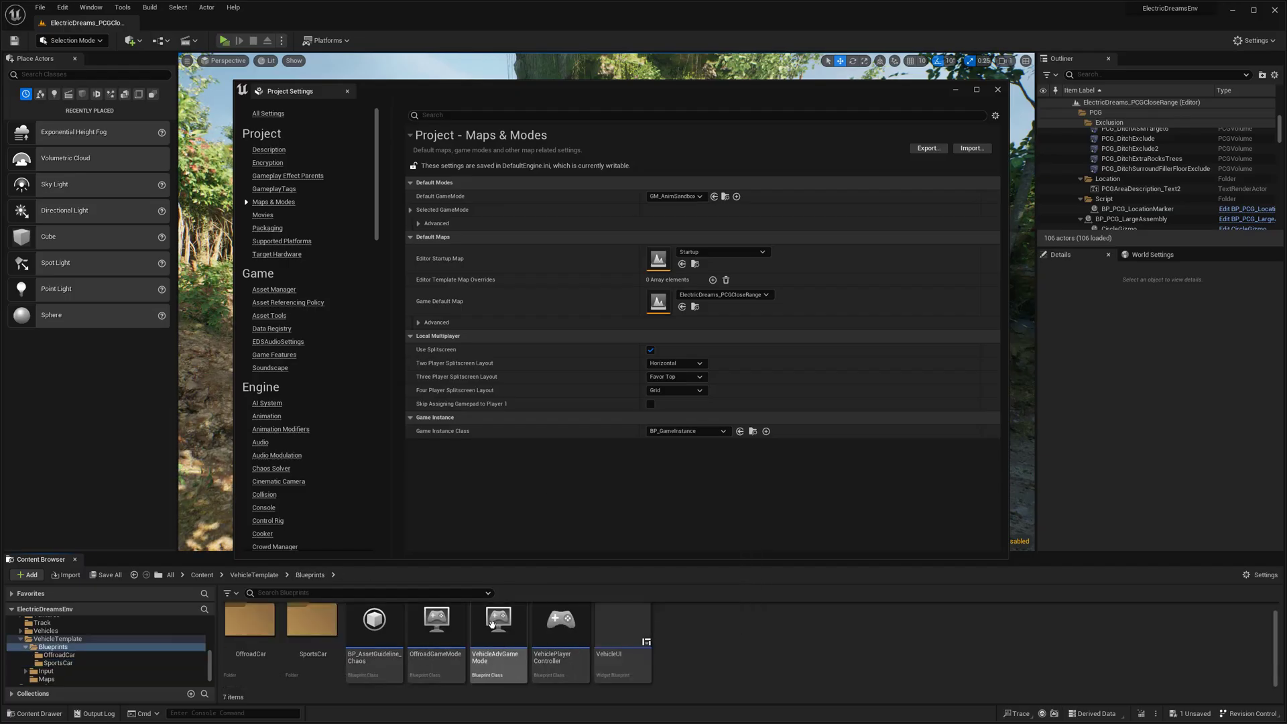
{"action": "mouse_move", "coordinate": [675, 196]}
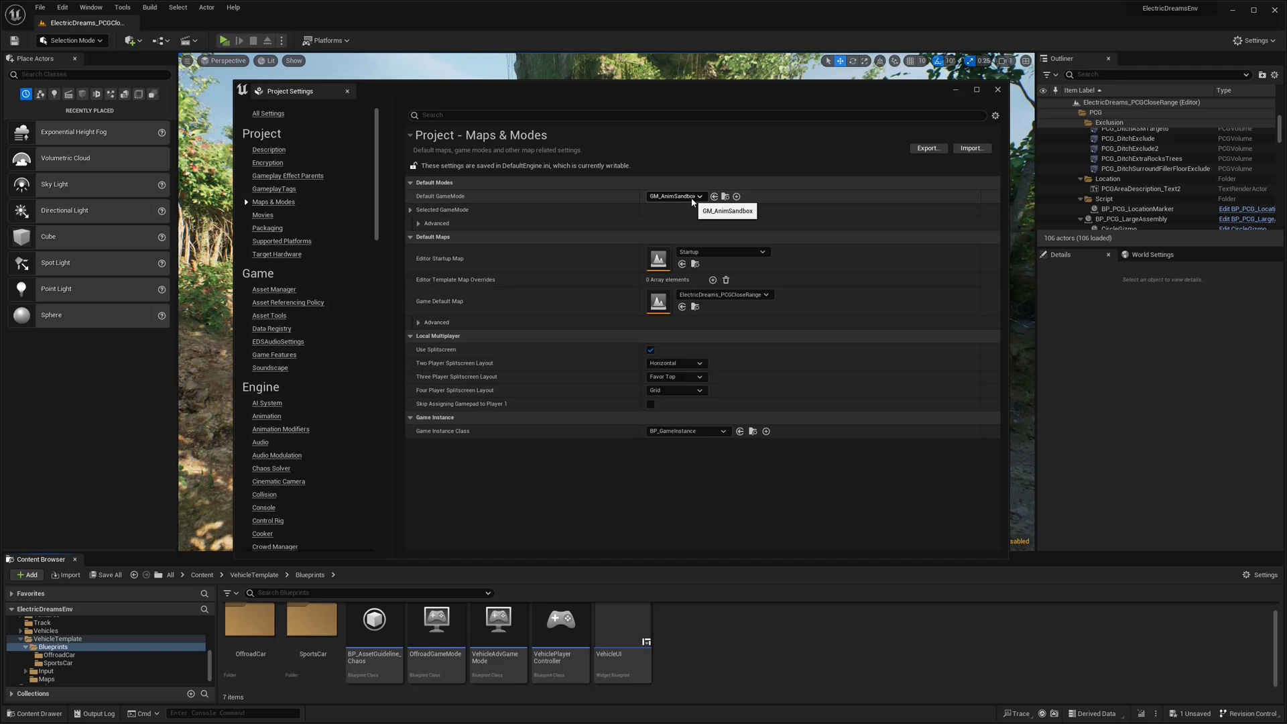
Set Default GameMode first to VehicleAdvGameMode, then change it to OffroadGameMode
{"action": "left_click", "coordinate": [699, 195]}
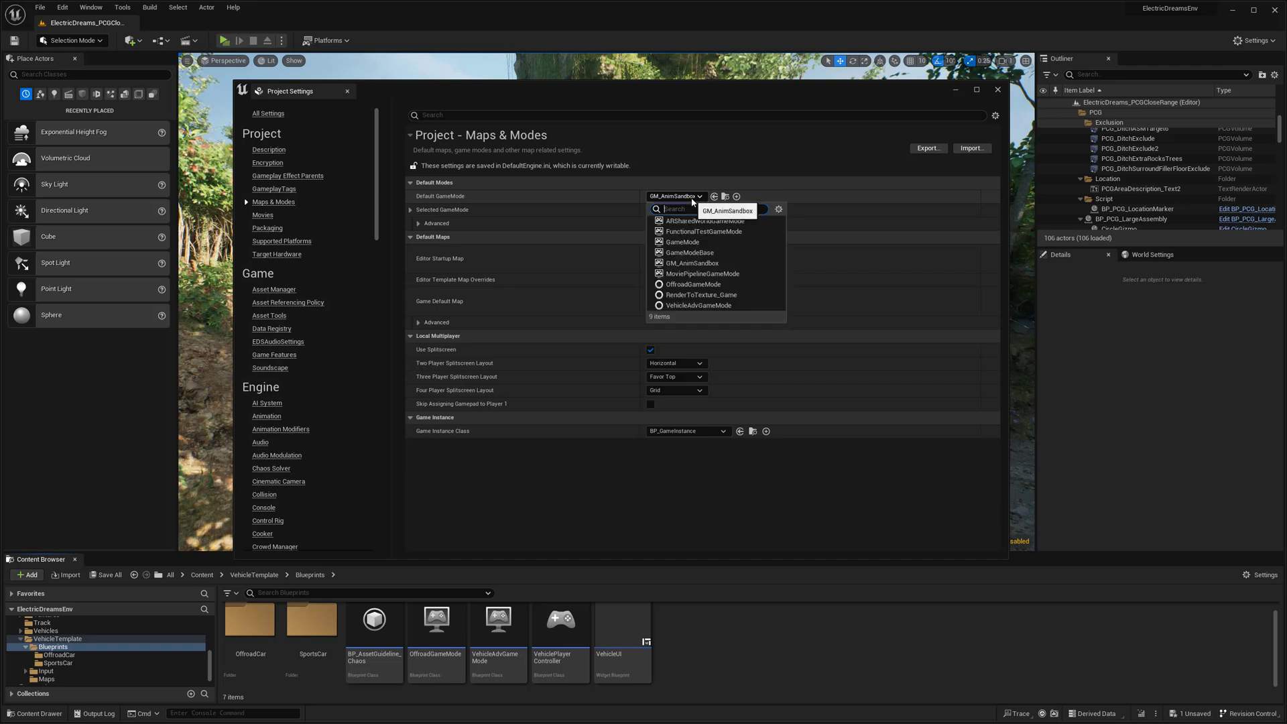
{"action": "type", "text": "veh"}
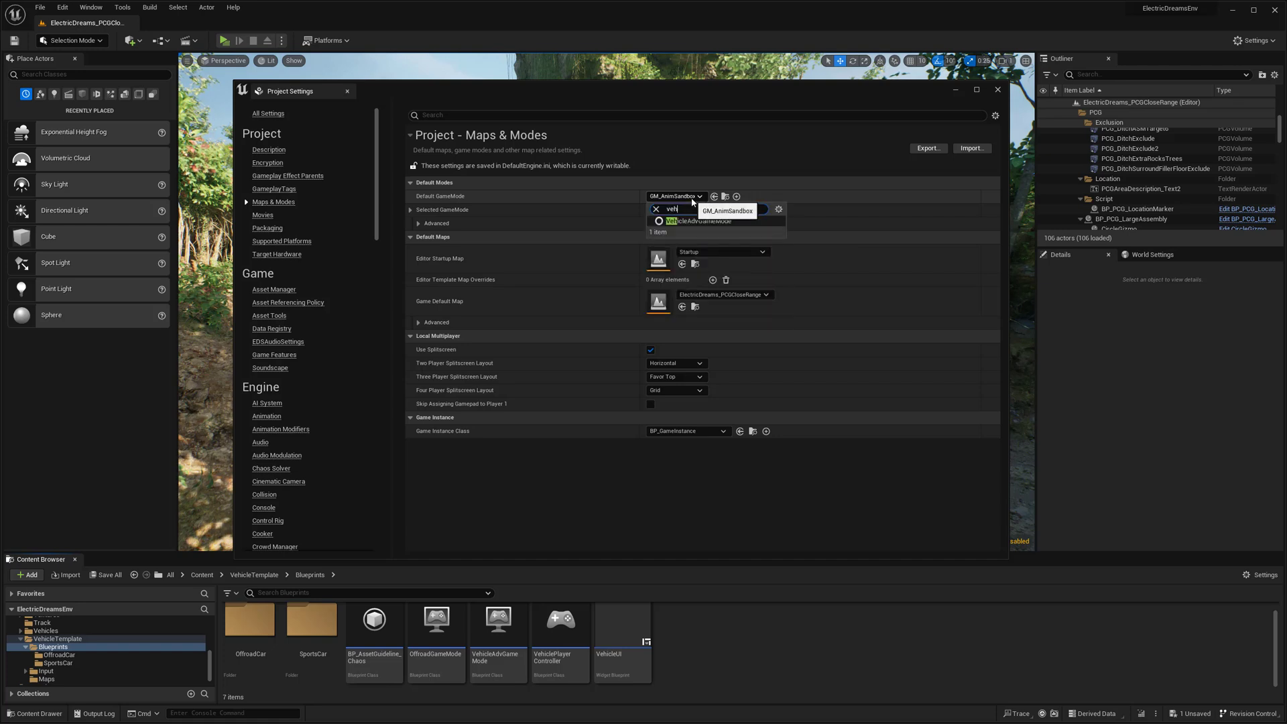
{"action": "left_click", "coordinate": [694, 221]}
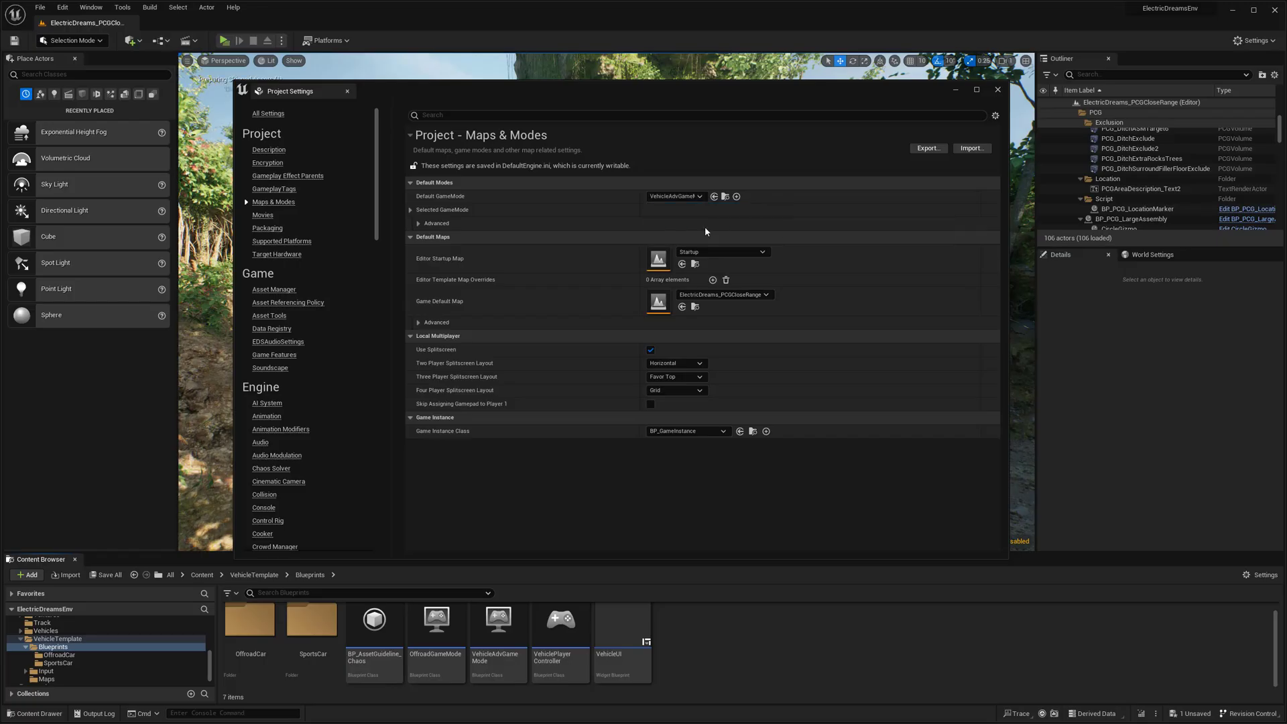
{"action": "mouse_move", "coordinate": [675, 196]}
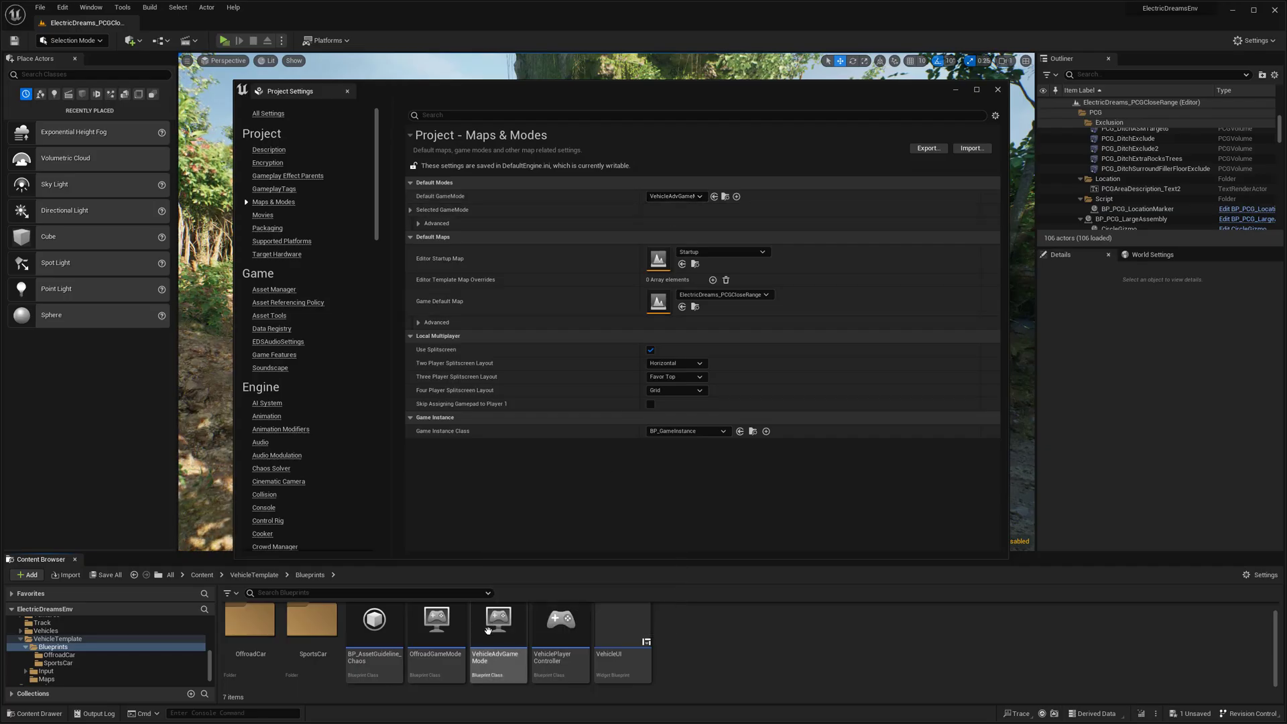
{"action": "mouse_move", "coordinate": [496, 632]}
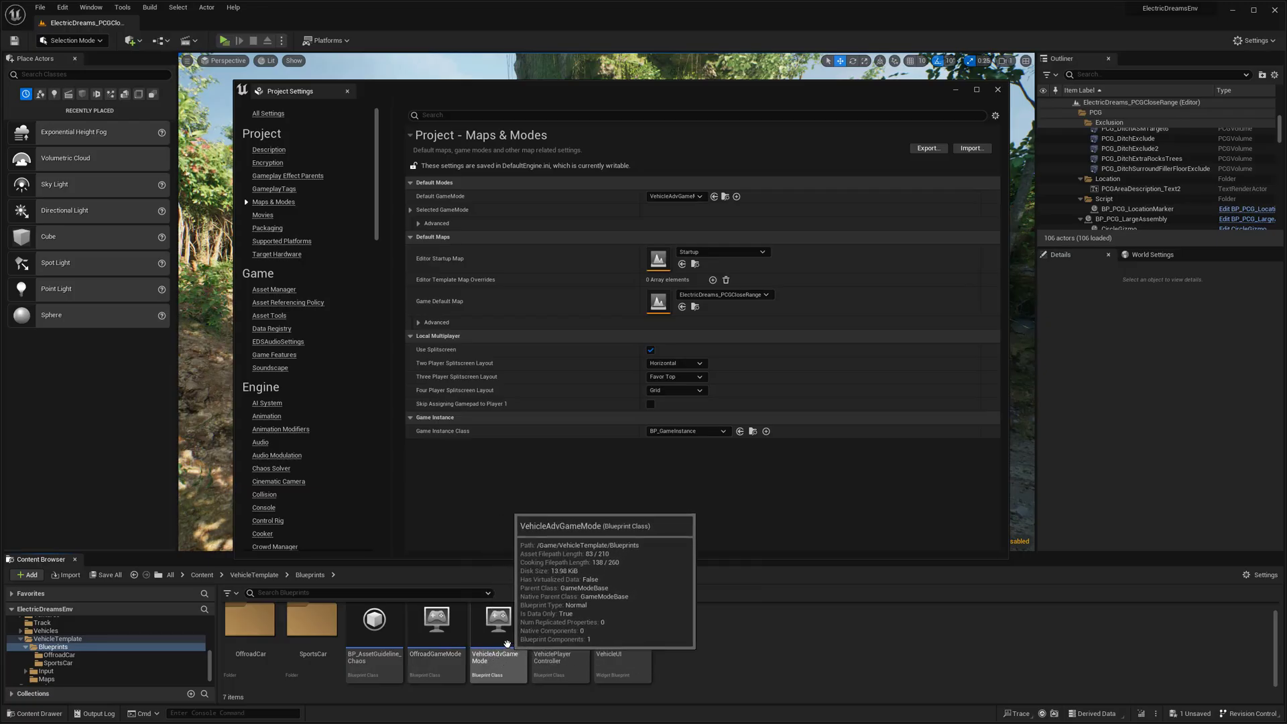
{"action": "mouse_move", "coordinate": [436, 640]}
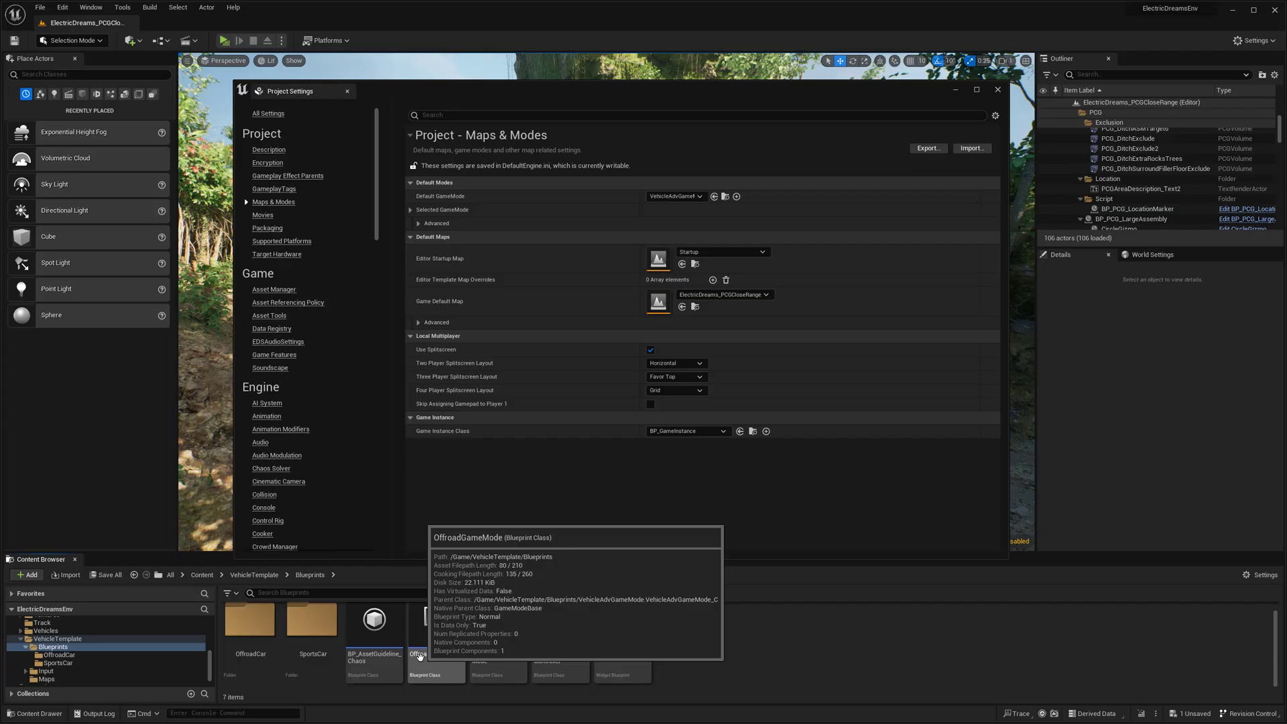
{"action": "left_click", "coordinate": [700, 196]}
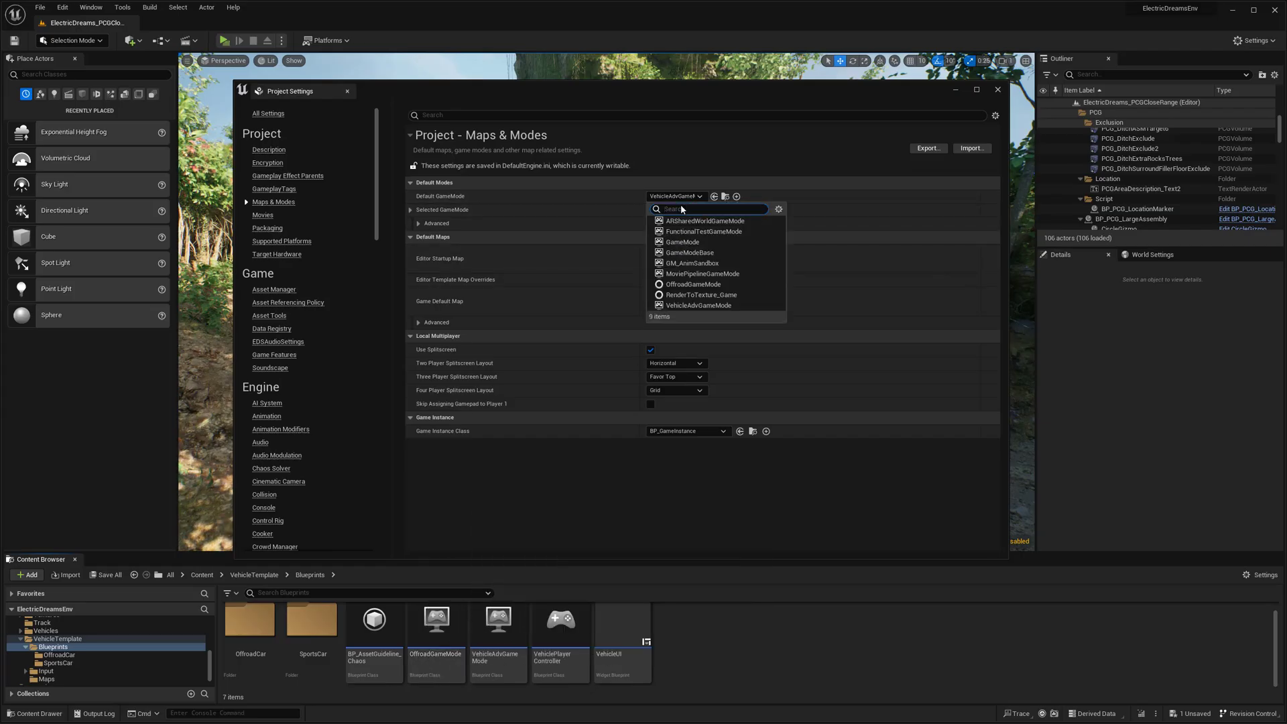
{"action": "type", "text": "off"}
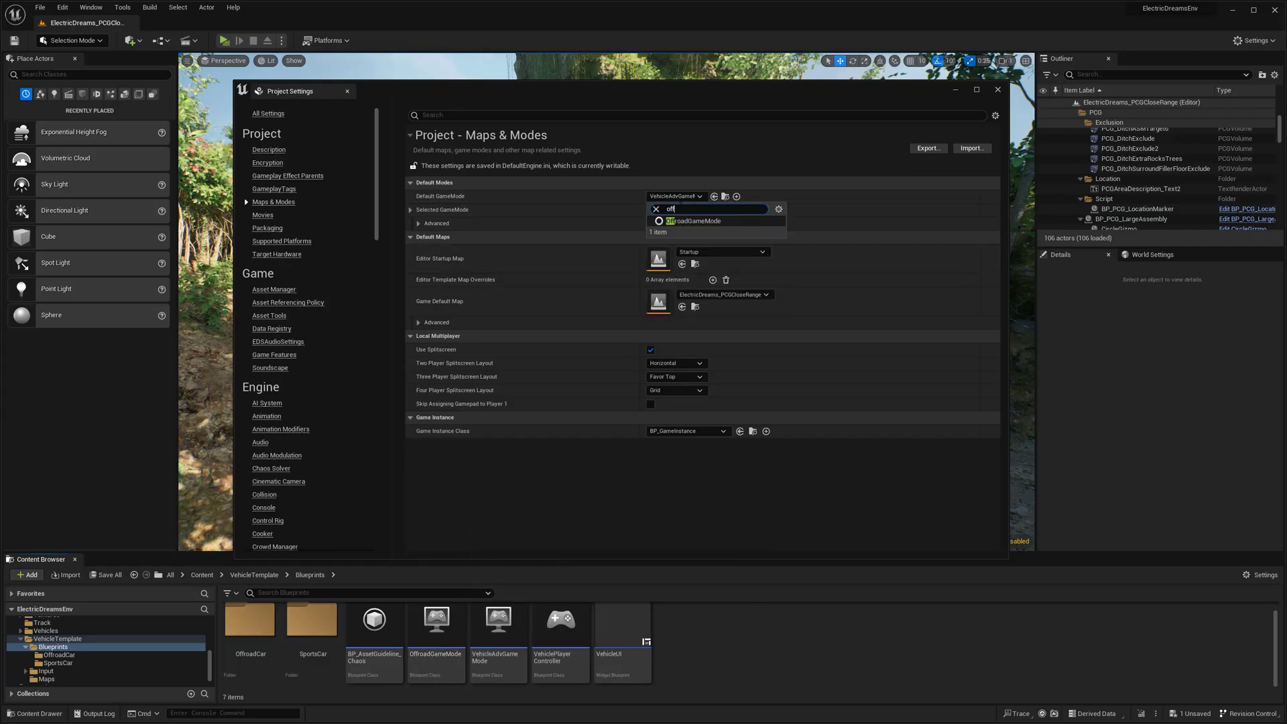
{"action": "left_click", "coordinate": [696, 220]}
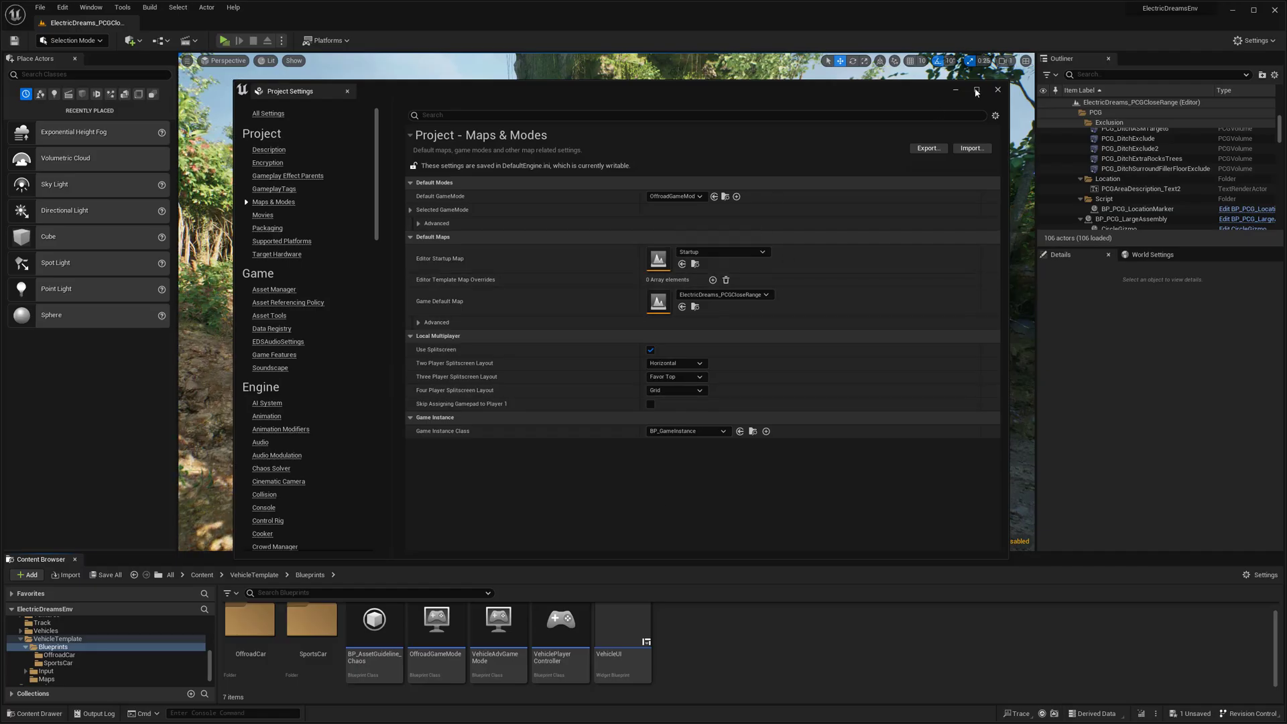
Close Project Settings and Play From Here on the forest trail to spawn the offroad buggy
{"action": "left_click", "coordinate": [997, 88]}
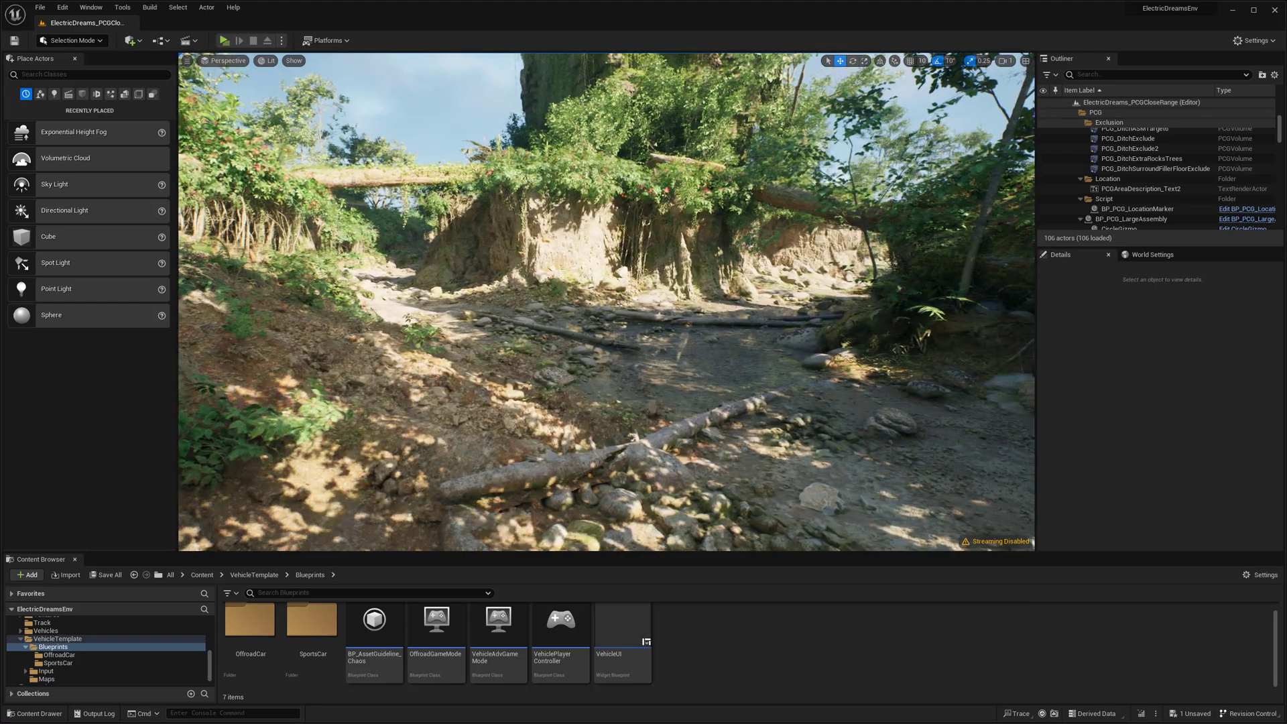
{"action": "right_click", "coordinate": [591, 425]}
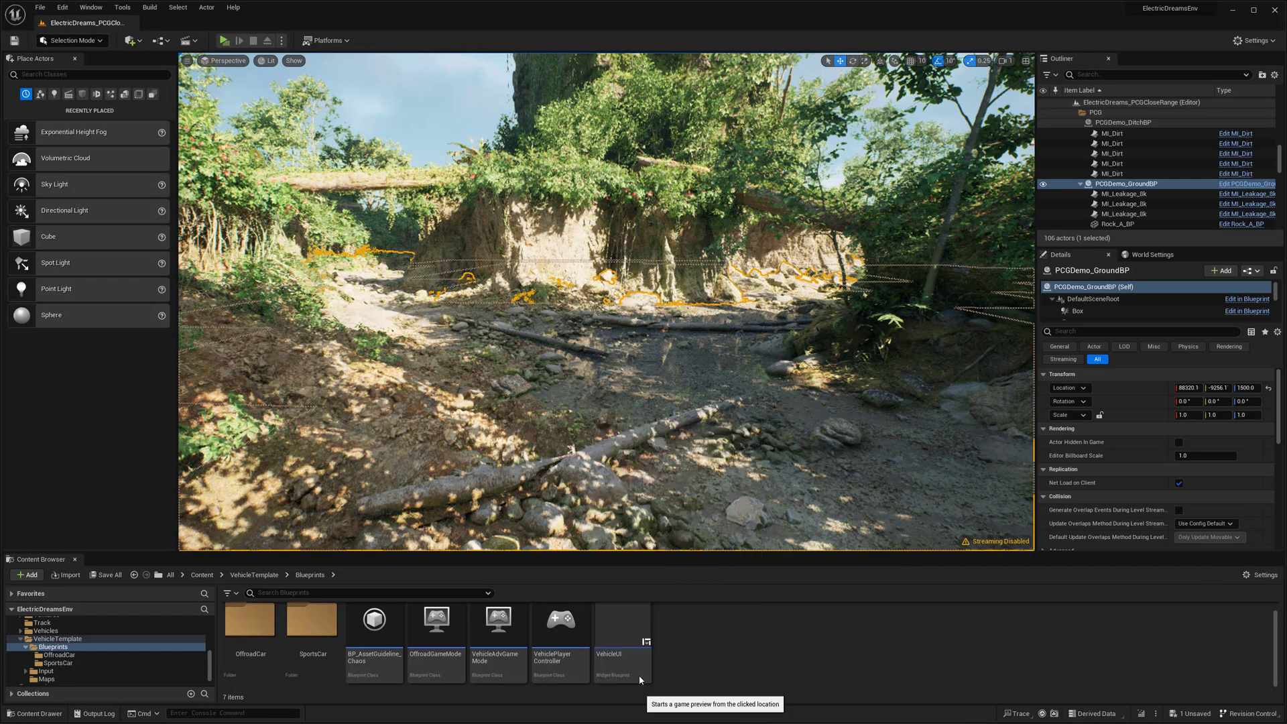
{"action": "left_click", "coordinate": [223, 41]}
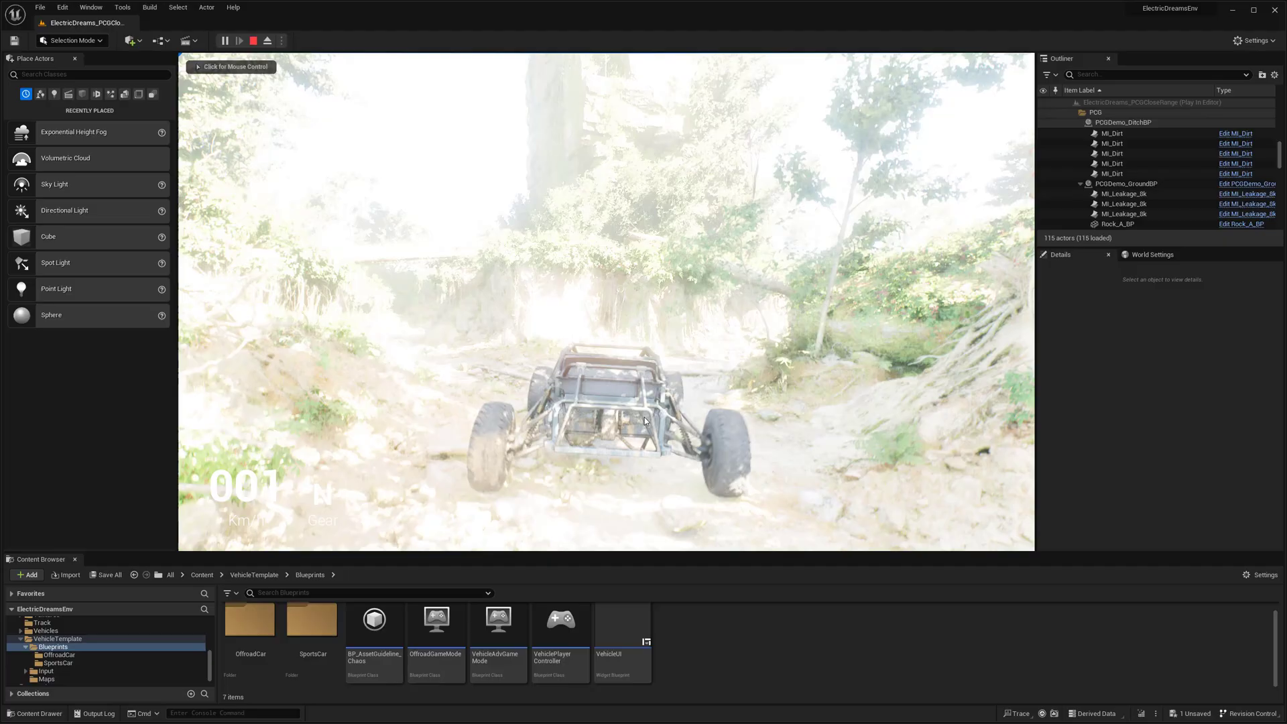